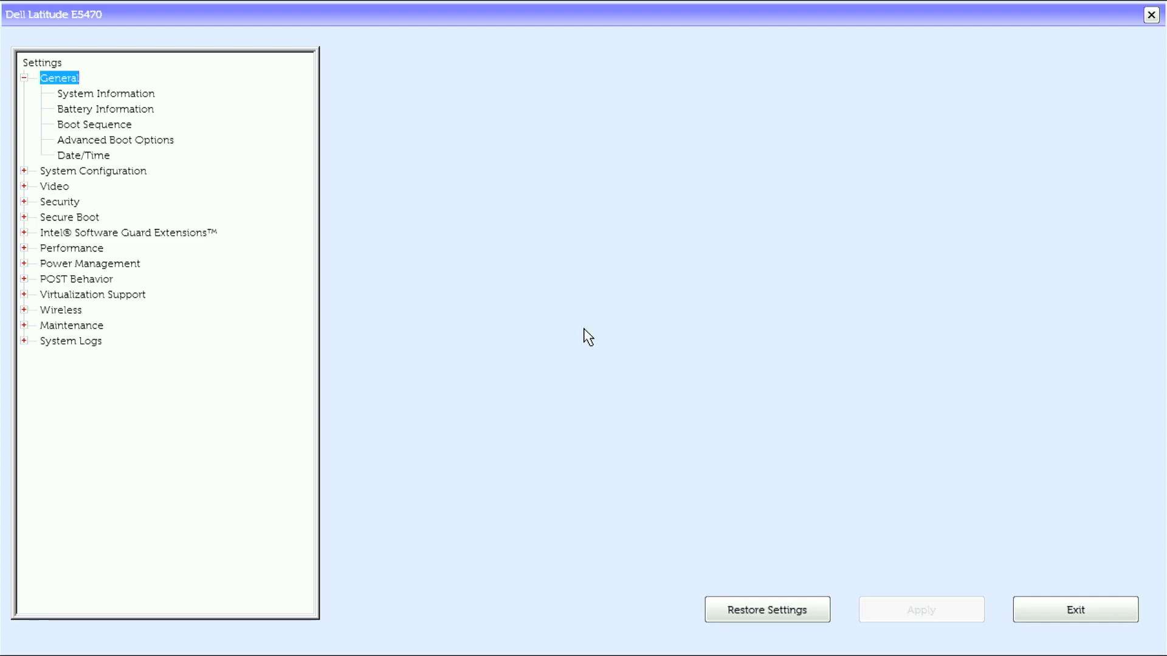
Show System Information and scroll down to the processor and device details
{"action": "left_click", "coordinate": [105, 93]}
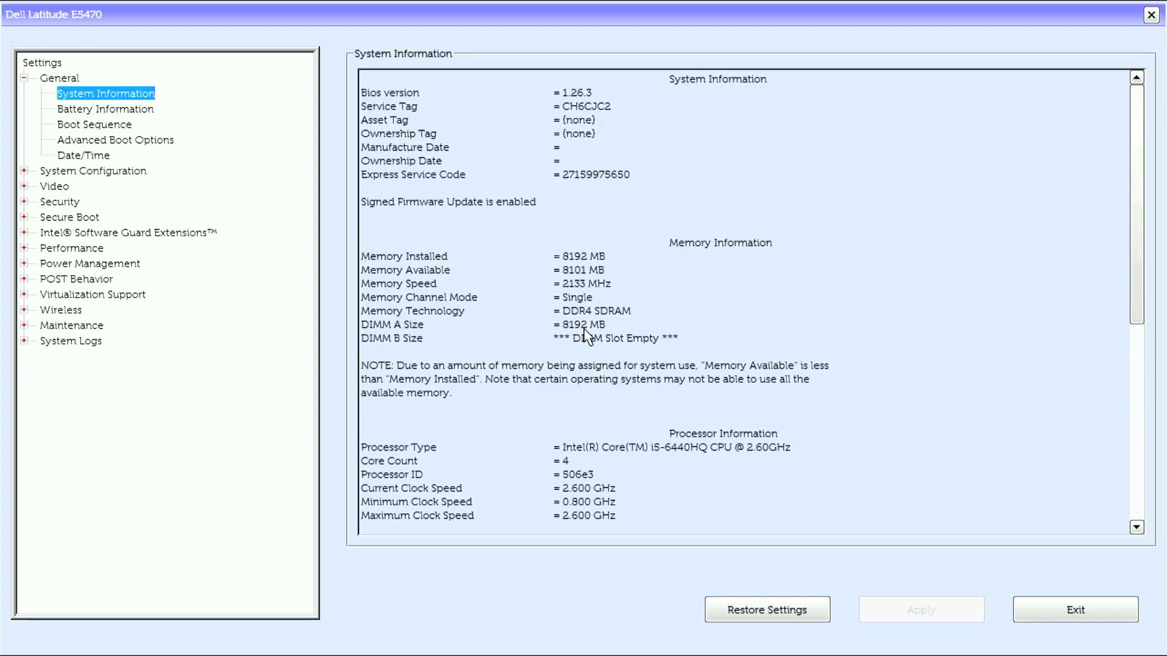
{"action": "scroll", "scroll_direction": "down", "scroll_amount": 3}
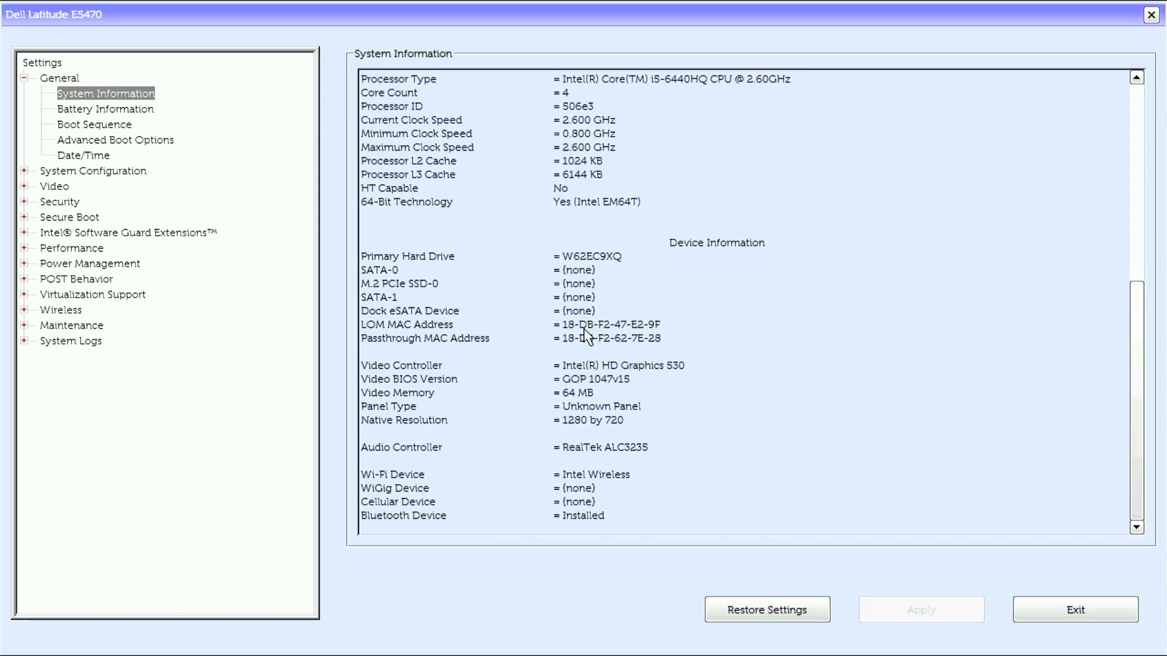
{"action": "mouse_move", "coordinate": [97, 112]}
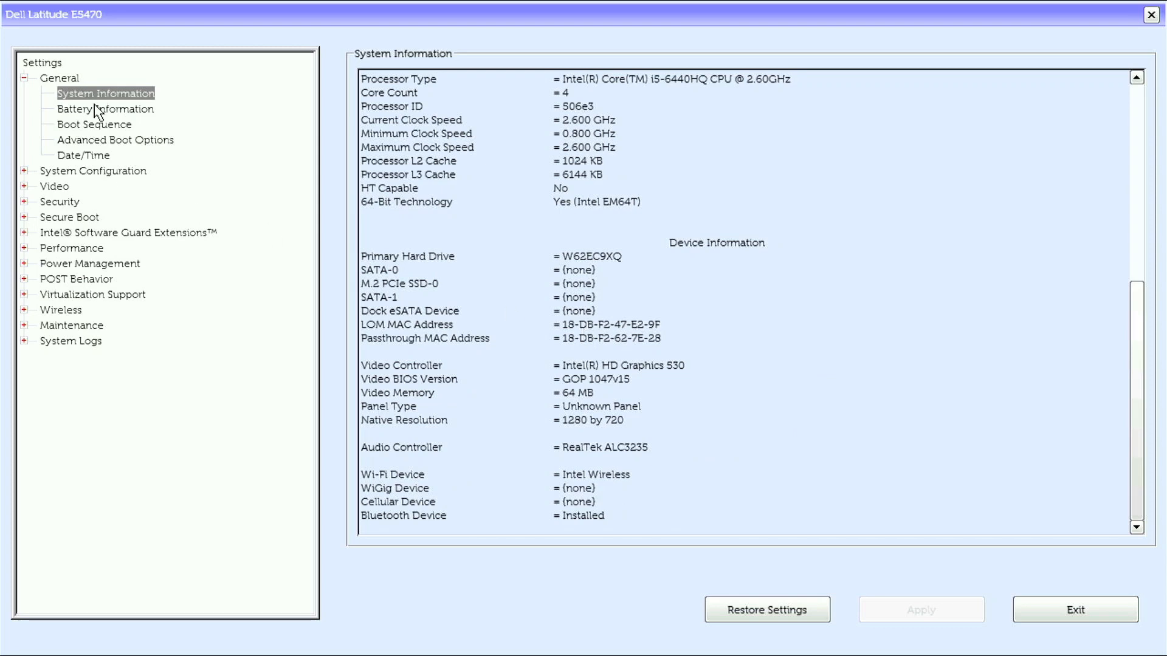
View the Battery Information, Boot Sequence, Advanced Boot Options and Date/Time pages
{"action": "left_click", "coordinate": [105, 108]}
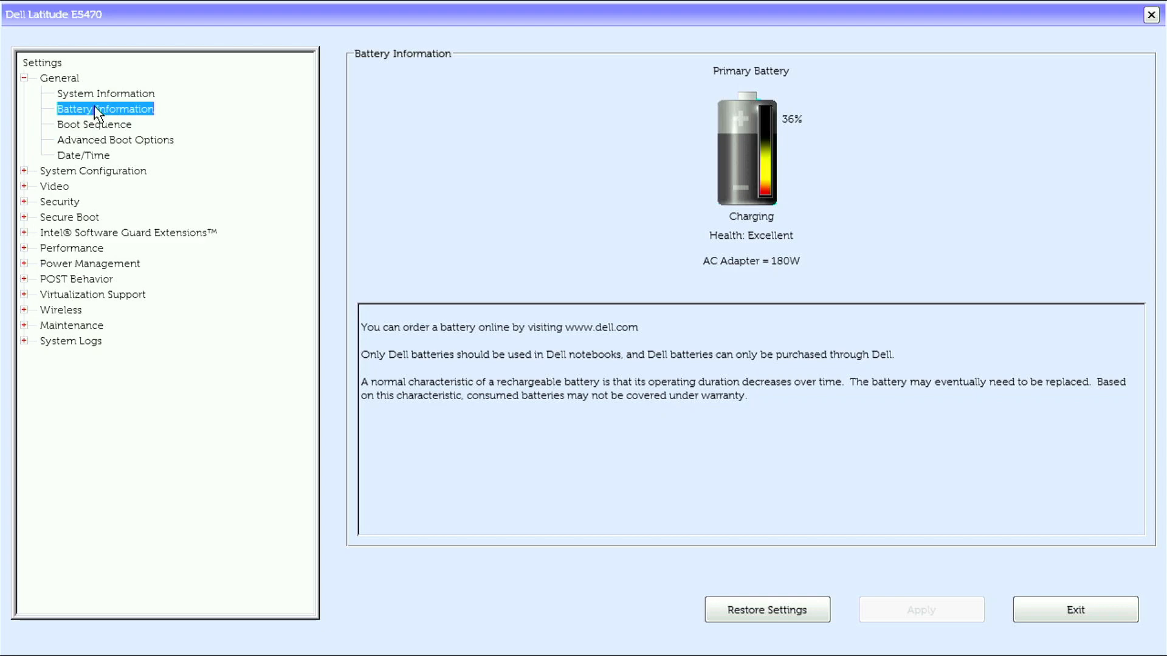
{"action": "left_click", "coordinate": [93, 124]}
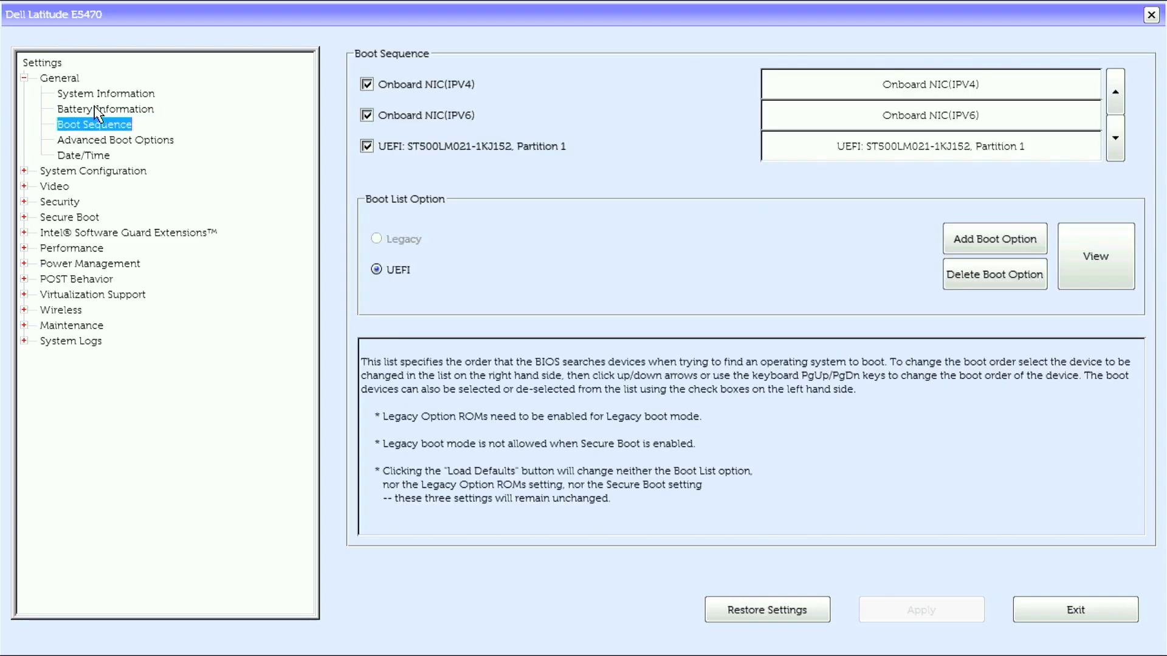
{"action": "left_click", "coordinate": [115, 140]}
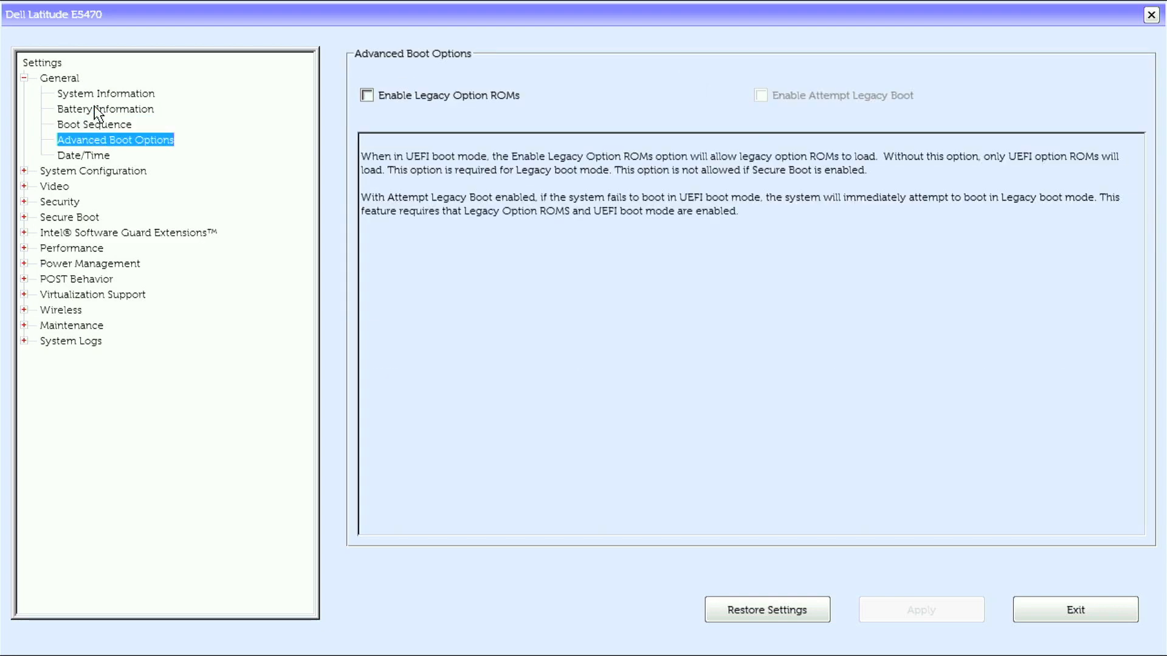
{"action": "left_click", "coordinate": [83, 155]}
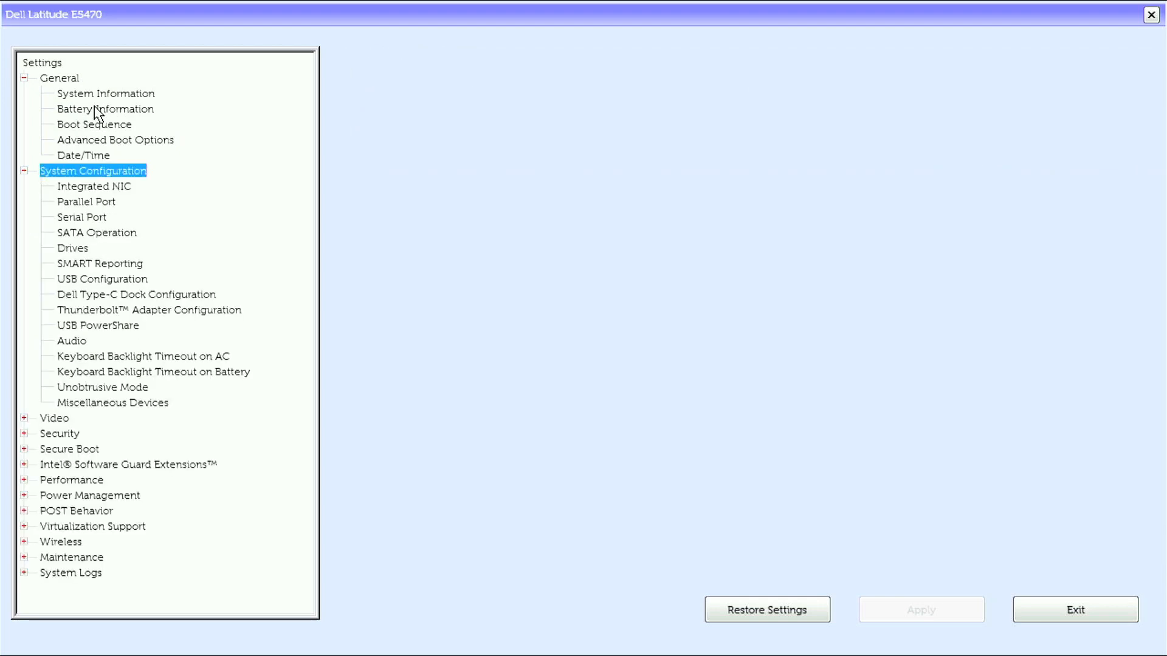
View the Integrated NIC, Serial Port, SATA Operation, Drives, SMART Reporting and Type-C Dock pages
{"action": "left_click", "coordinate": [94, 186]}
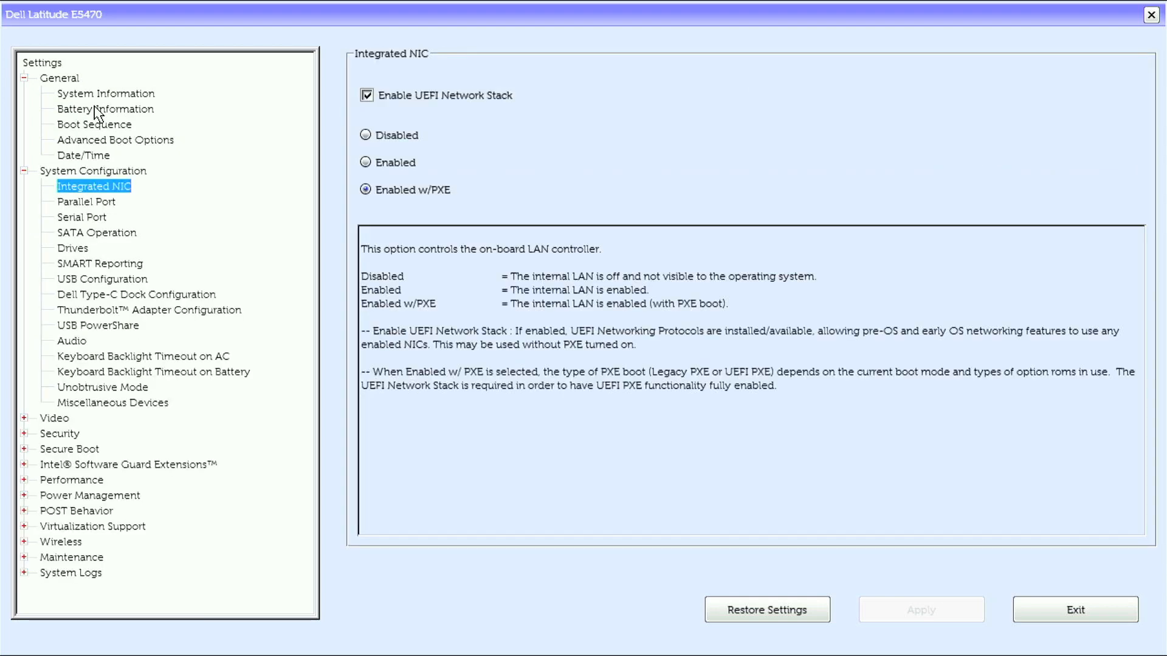
{"action": "left_click", "coordinate": [82, 216]}
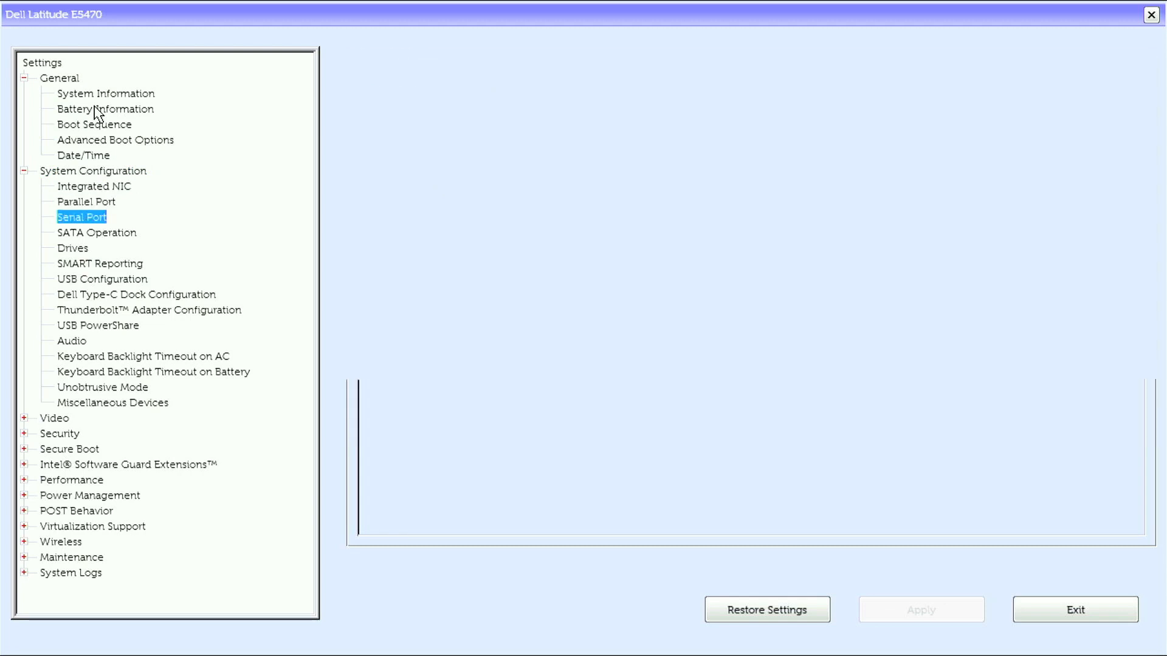
{"action": "left_click", "coordinate": [96, 232]}
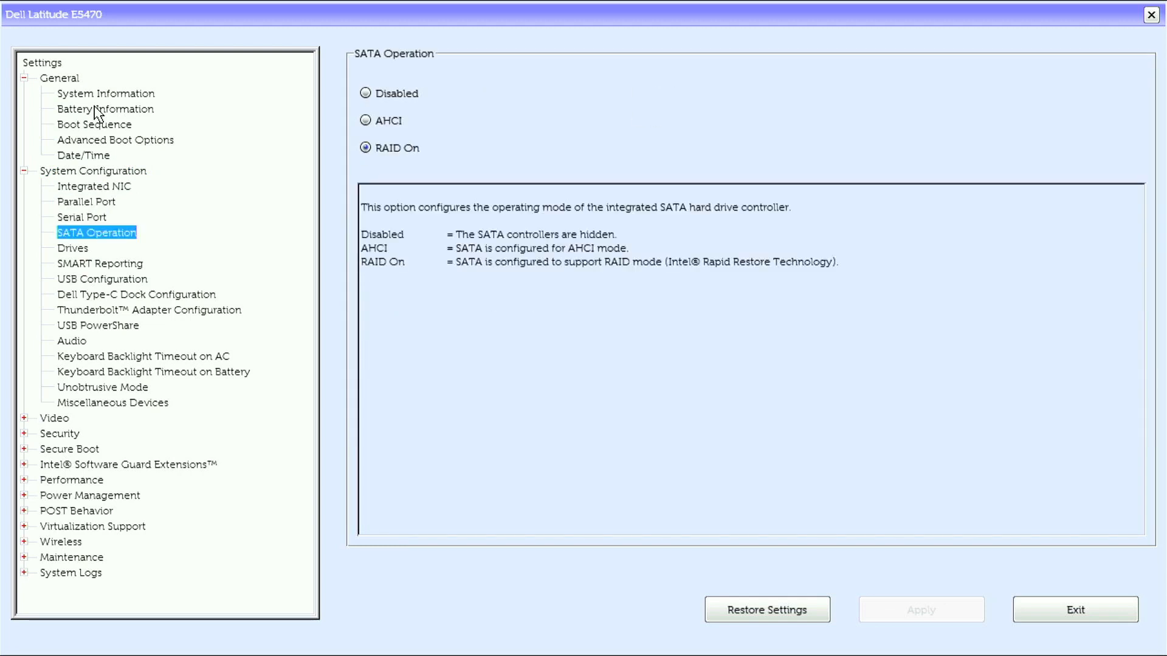
{"action": "left_click", "coordinate": [73, 248]}
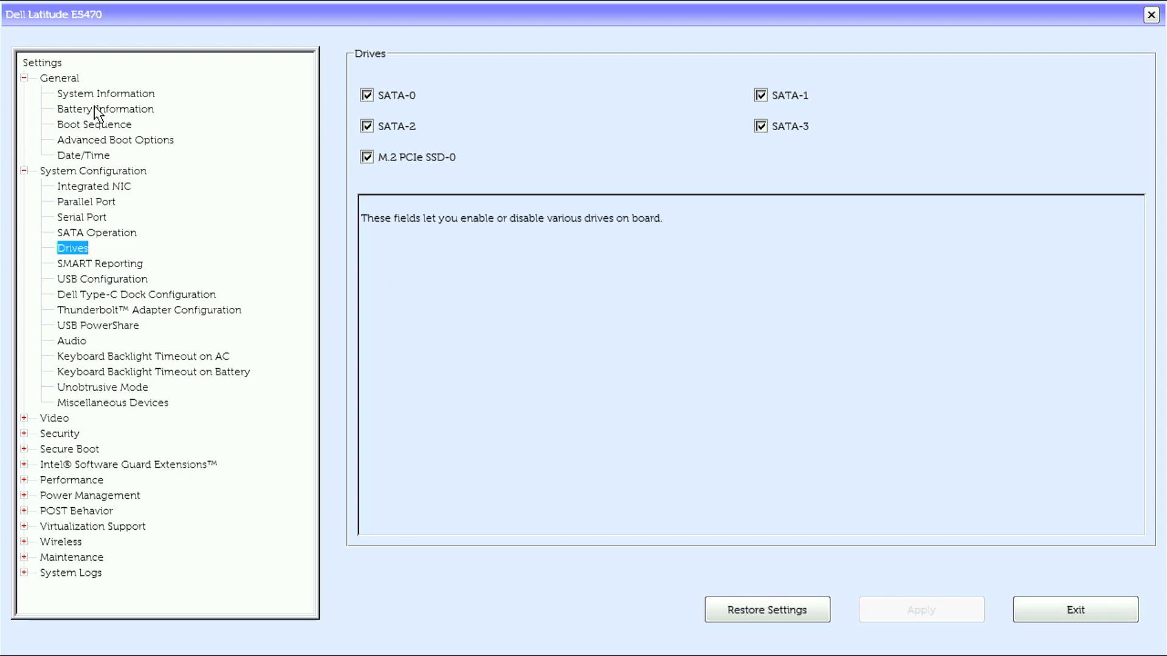
{"action": "left_click", "coordinate": [100, 264]}
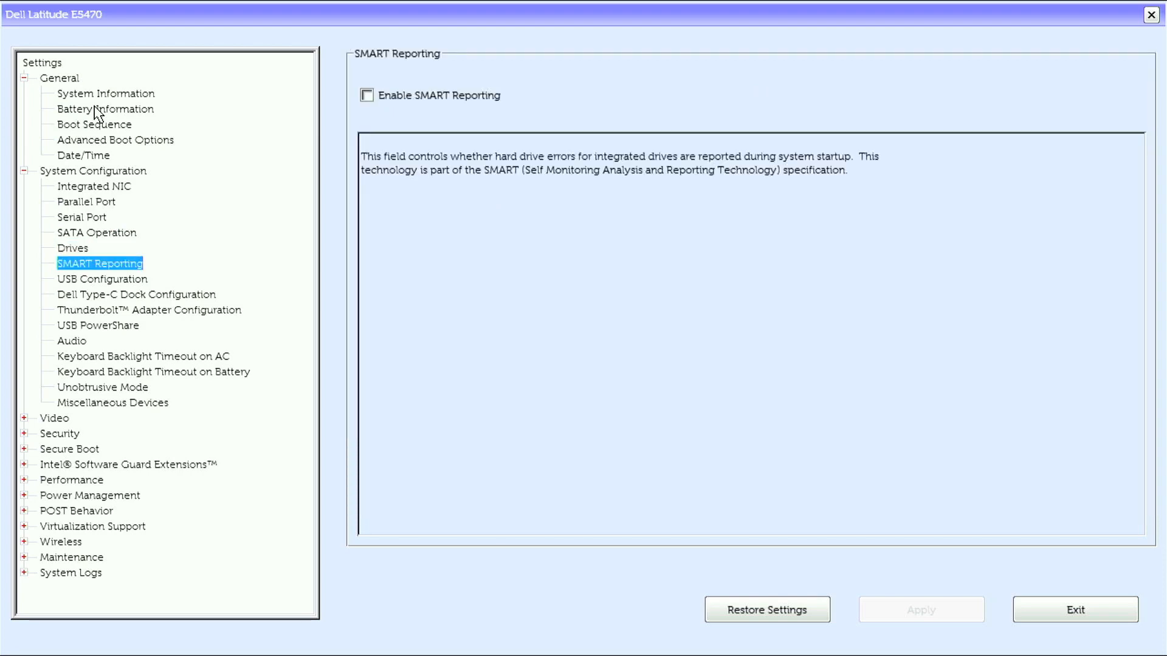
{"action": "left_click", "coordinate": [137, 294]}
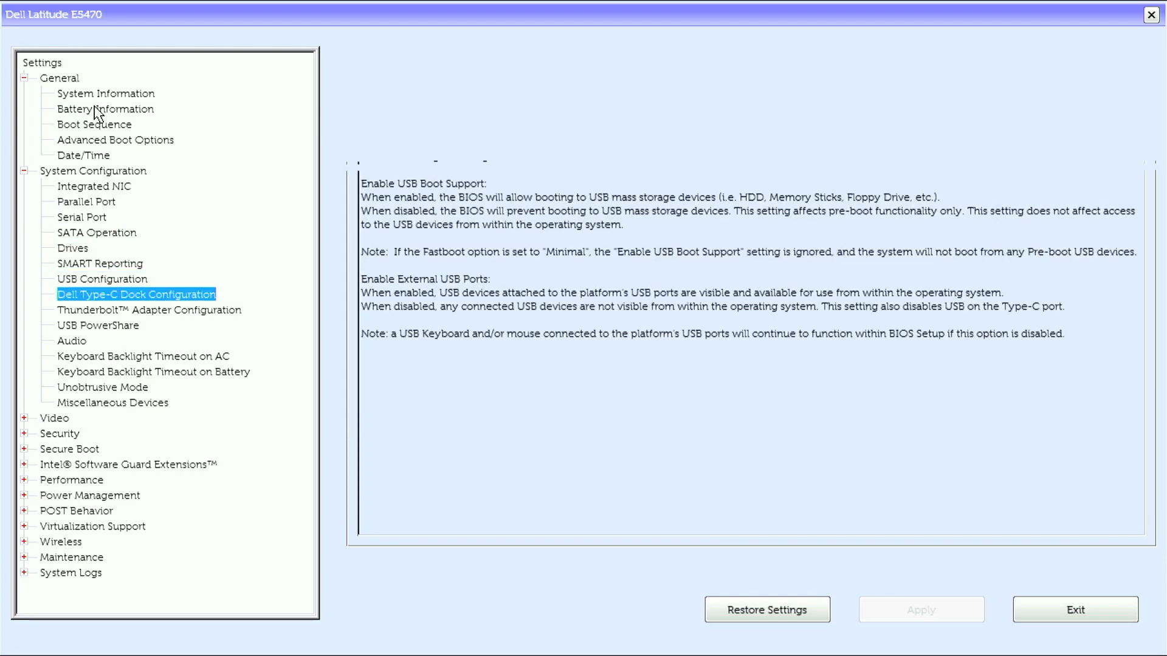
{"action": "left_click", "coordinate": [136, 295]}
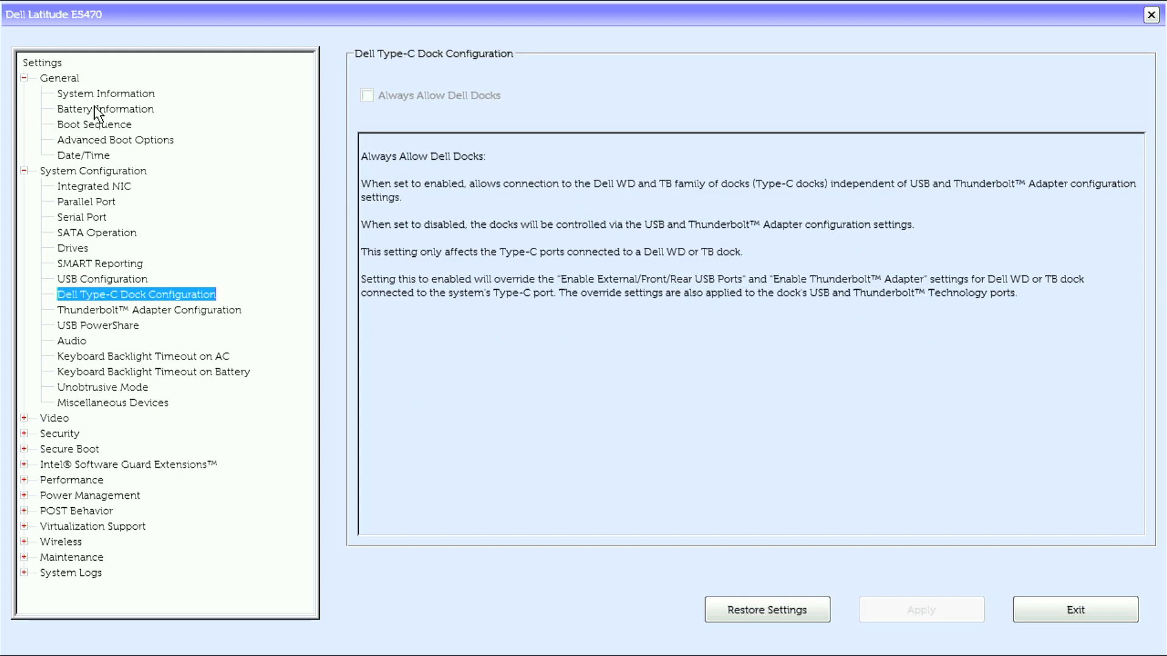
View the Thunderbolt Adapter, USB PowerShare and keyboard backlight timeout pages
{"action": "left_click", "coordinate": [149, 310]}
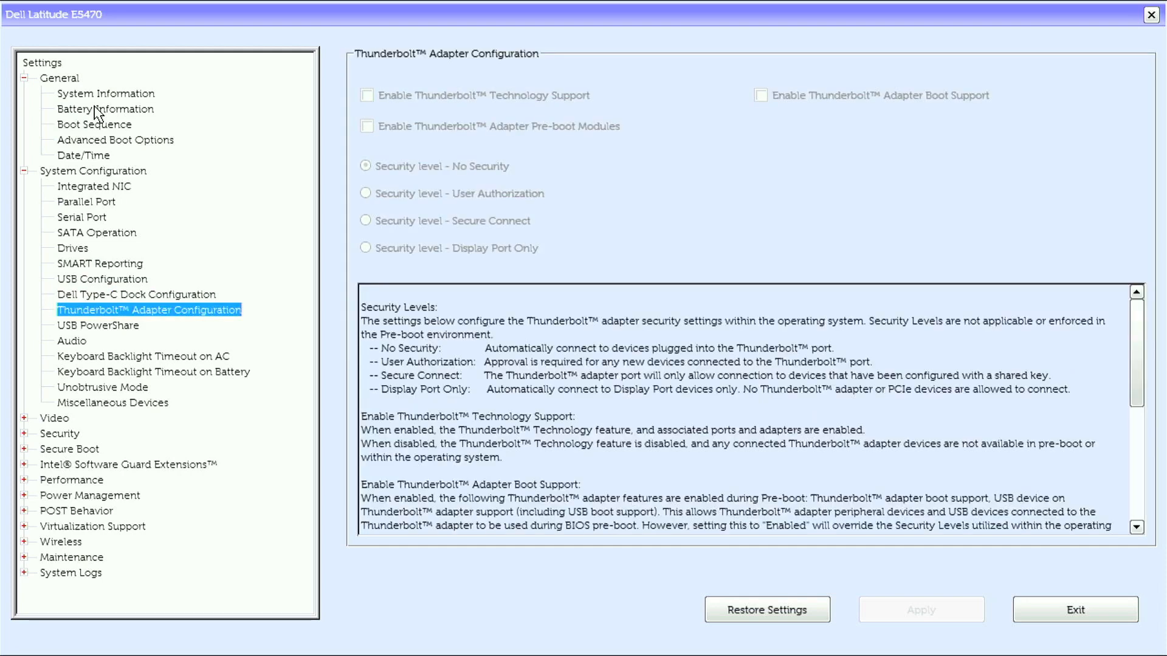
{"action": "left_click", "coordinate": [97, 326]}
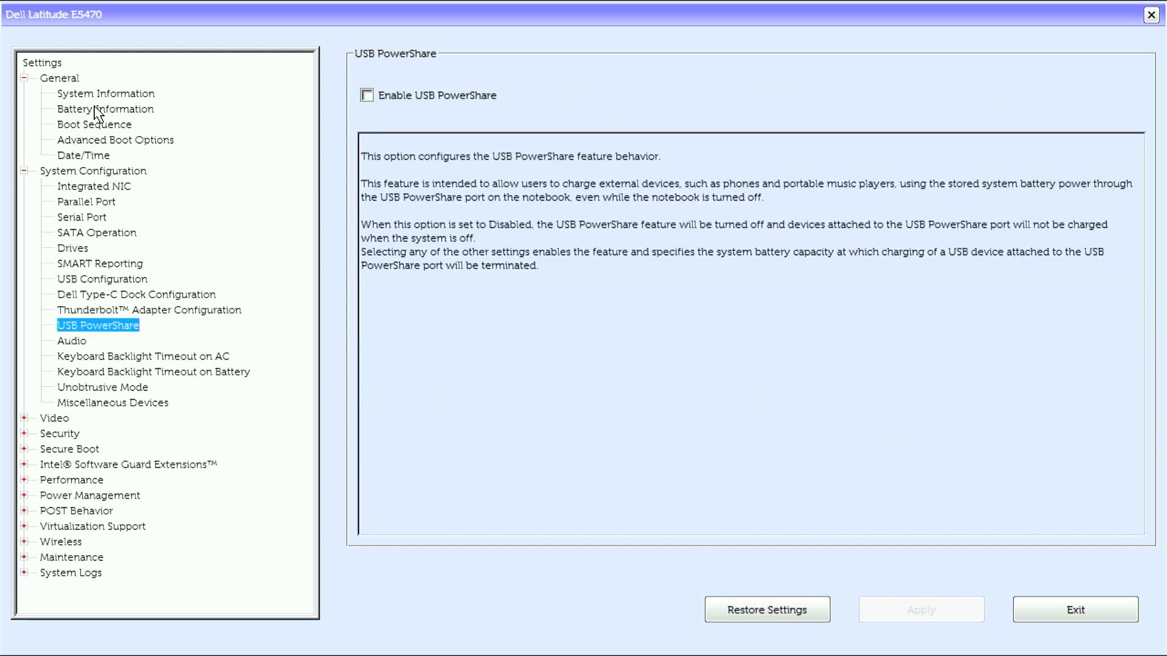
{"action": "left_click", "coordinate": [143, 356]}
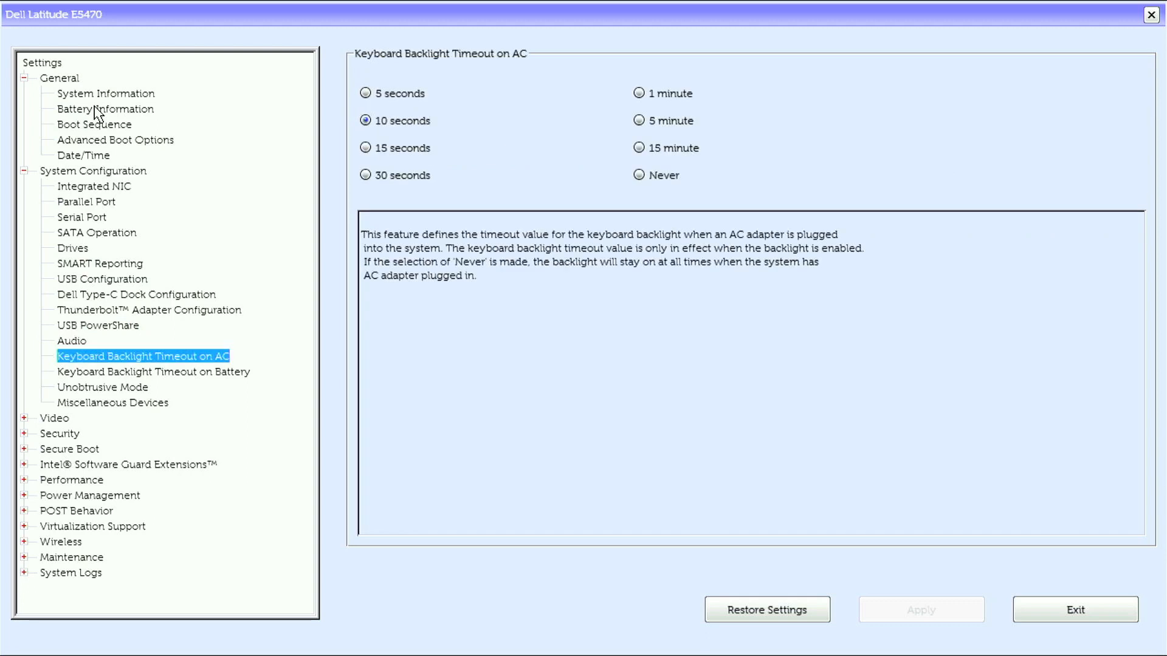
{"action": "left_click", "coordinate": [153, 371]}
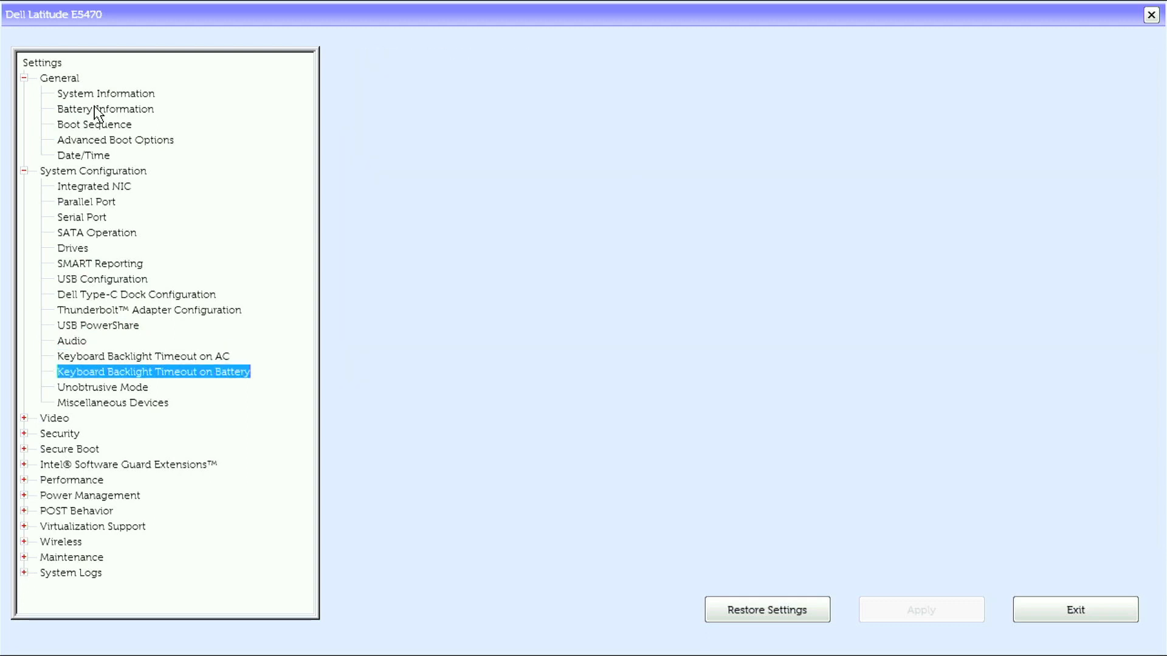
{"action": "left_click", "coordinate": [153, 371]}
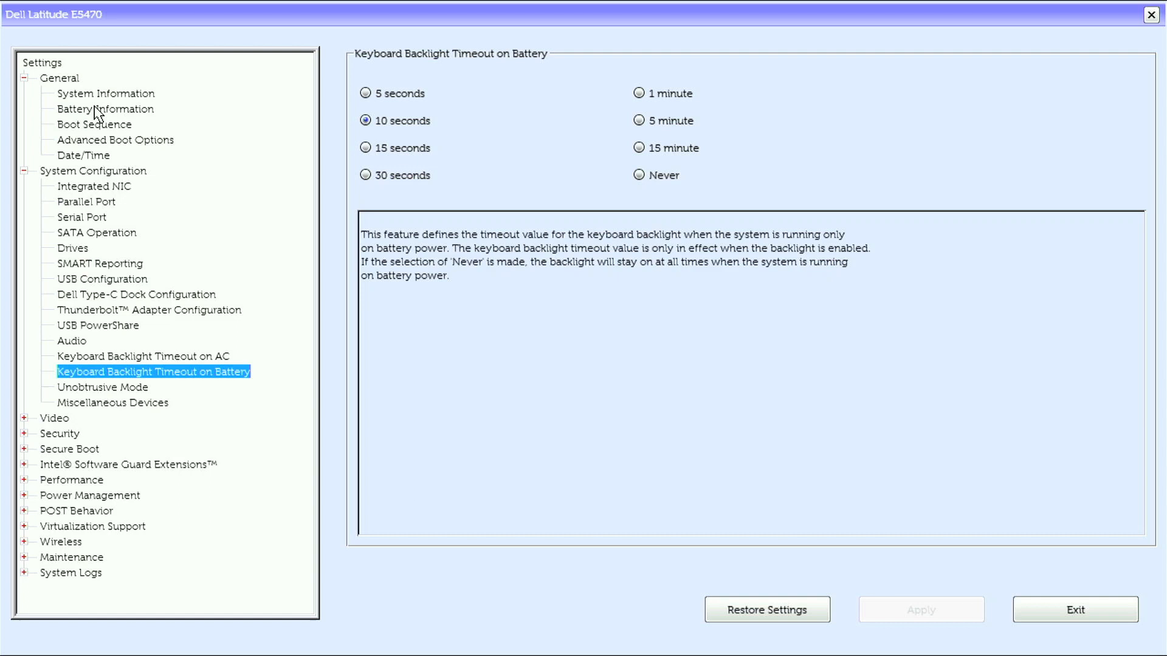
View Unobtrusive Mode, Miscellaneous Devices and Video > LCD Brightness, then expand Security
{"action": "left_click", "coordinate": [102, 387]}
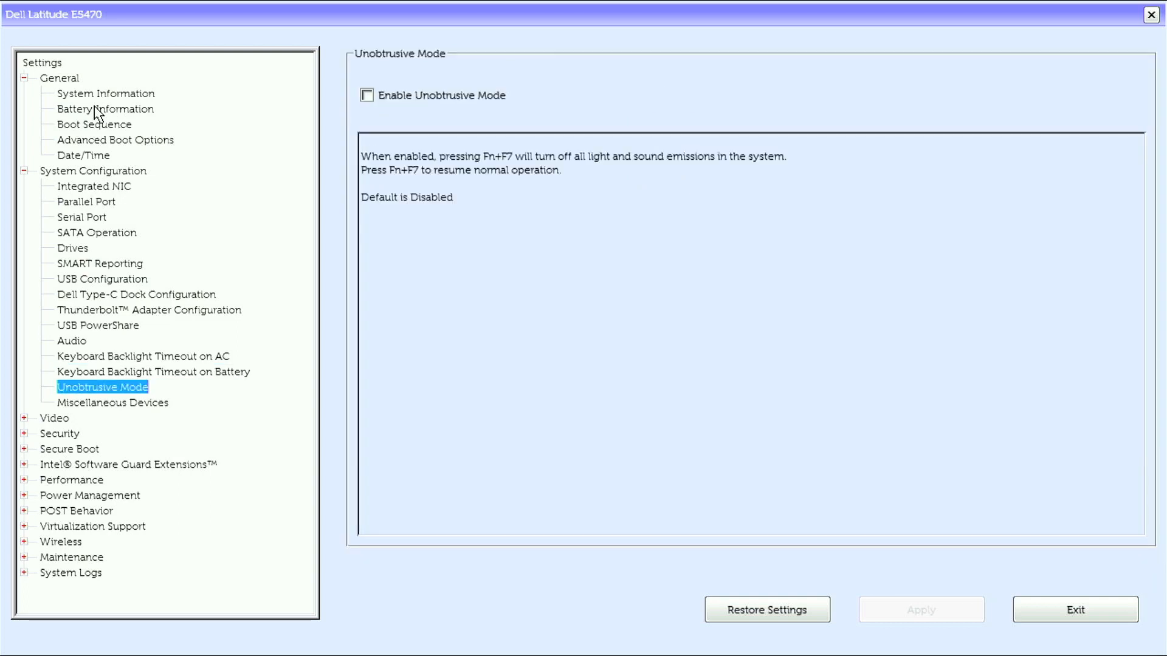
{"action": "left_click", "coordinate": [113, 402]}
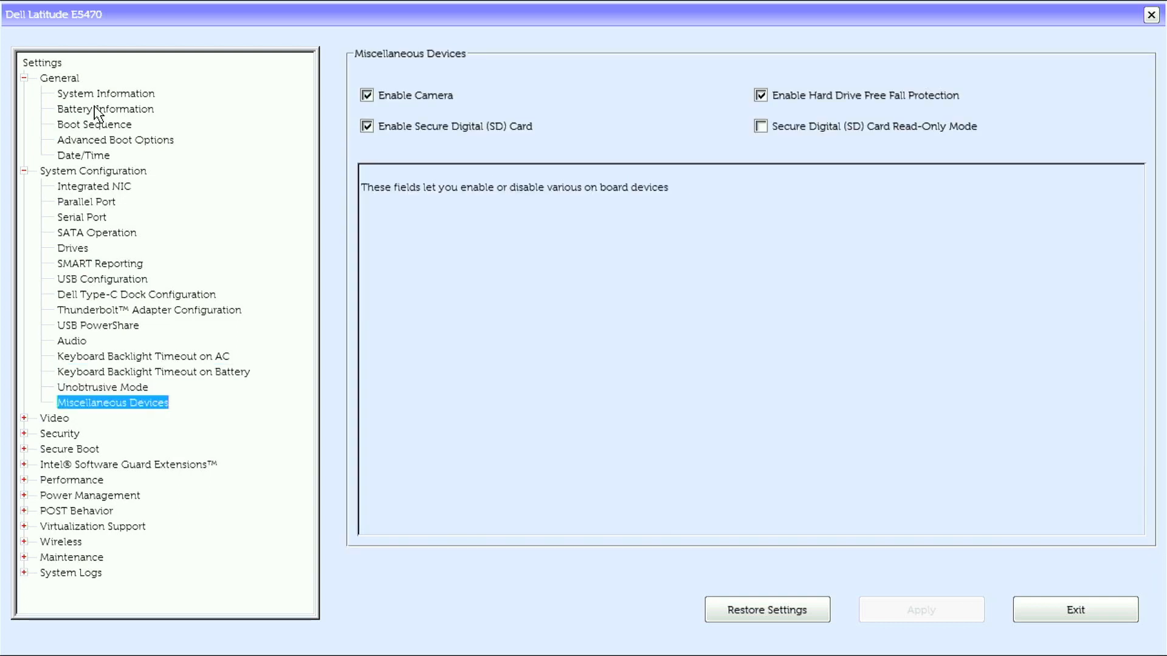
{"action": "left_click", "coordinate": [53, 417]}
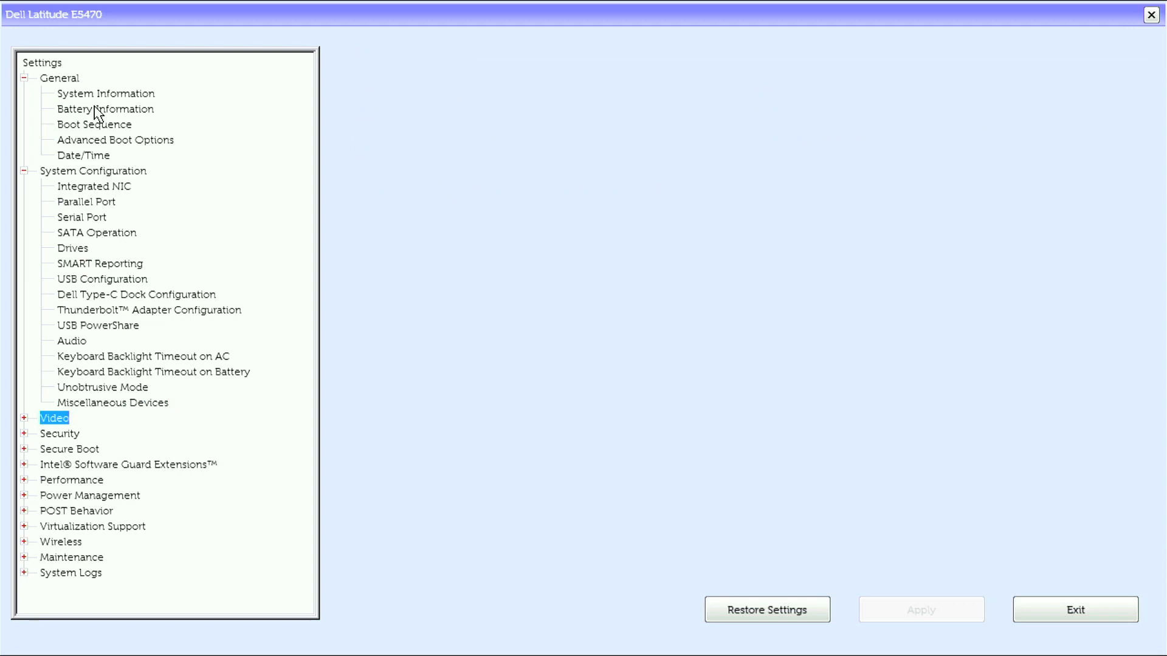
{"action": "left_click", "coordinate": [24, 418]}
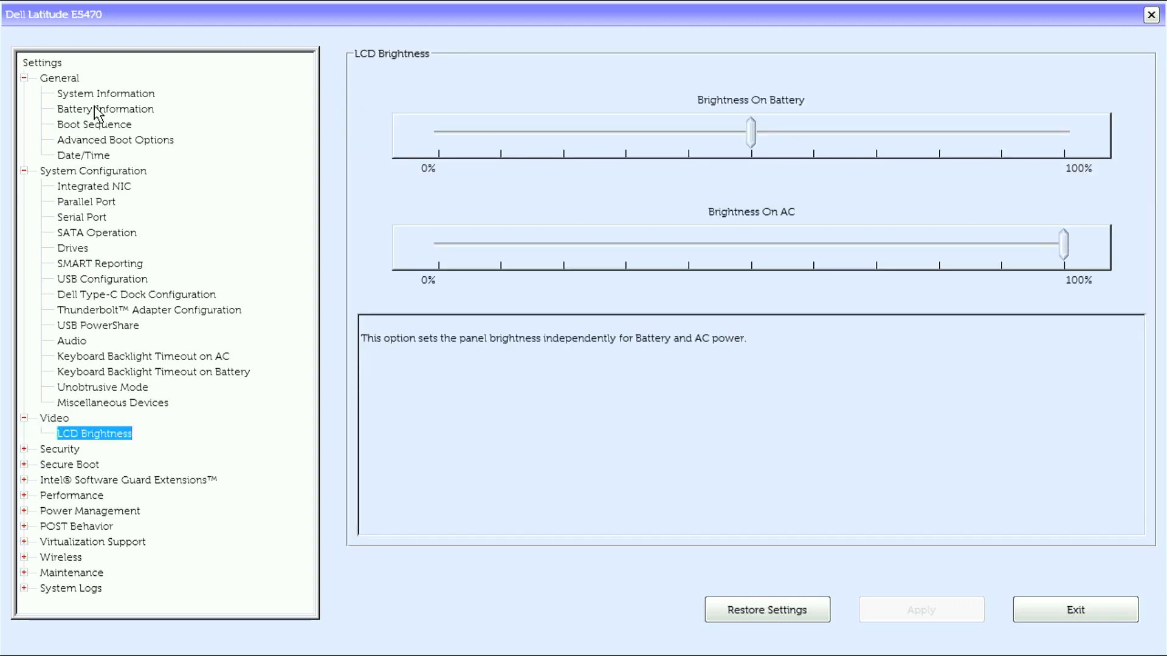
{"action": "left_click", "coordinate": [59, 449]}
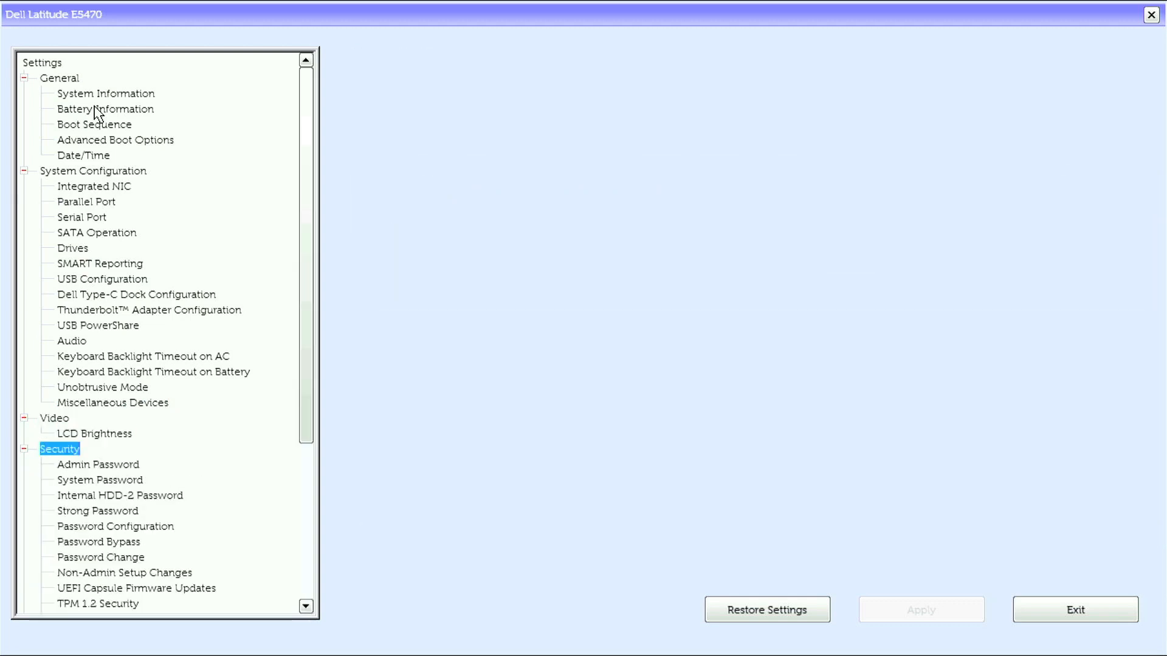
View the password pages, from System Password through Password Change and Non-Admin Setup Changes
{"action": "left_click", "coordinate": [100, 480]}
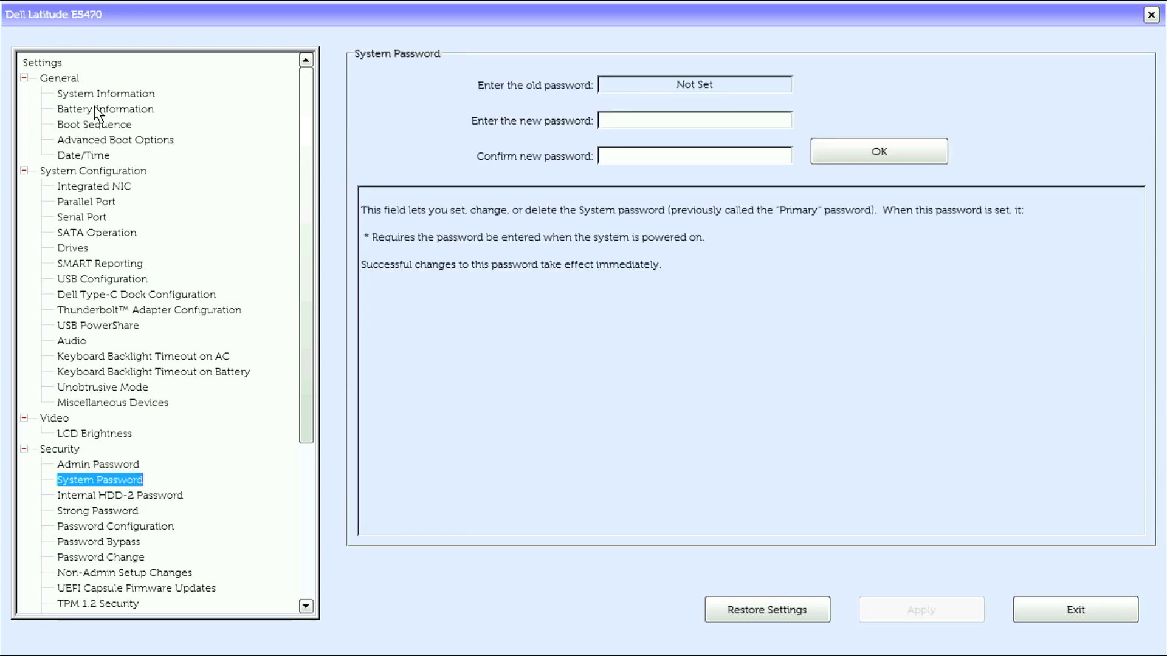
{"action": "left_click", "coordinate": [120, 494]}
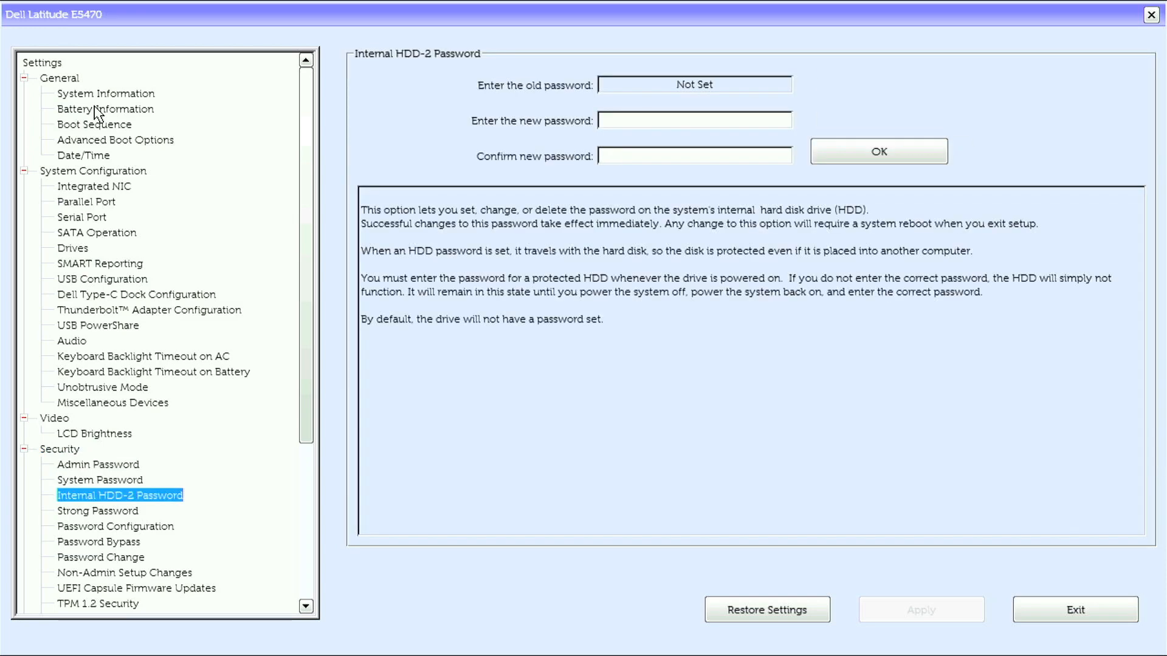
{"action": "left_click", "coordinate": [97, 510]}
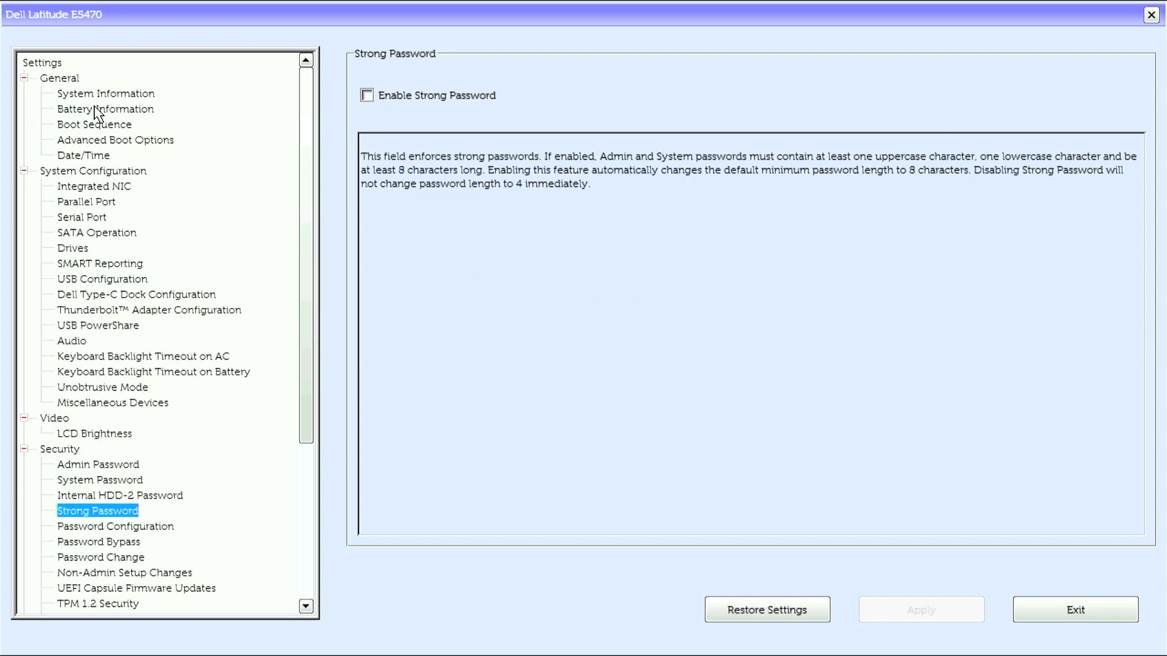
{"action": "left_click", "coordinate": [115, 526]}
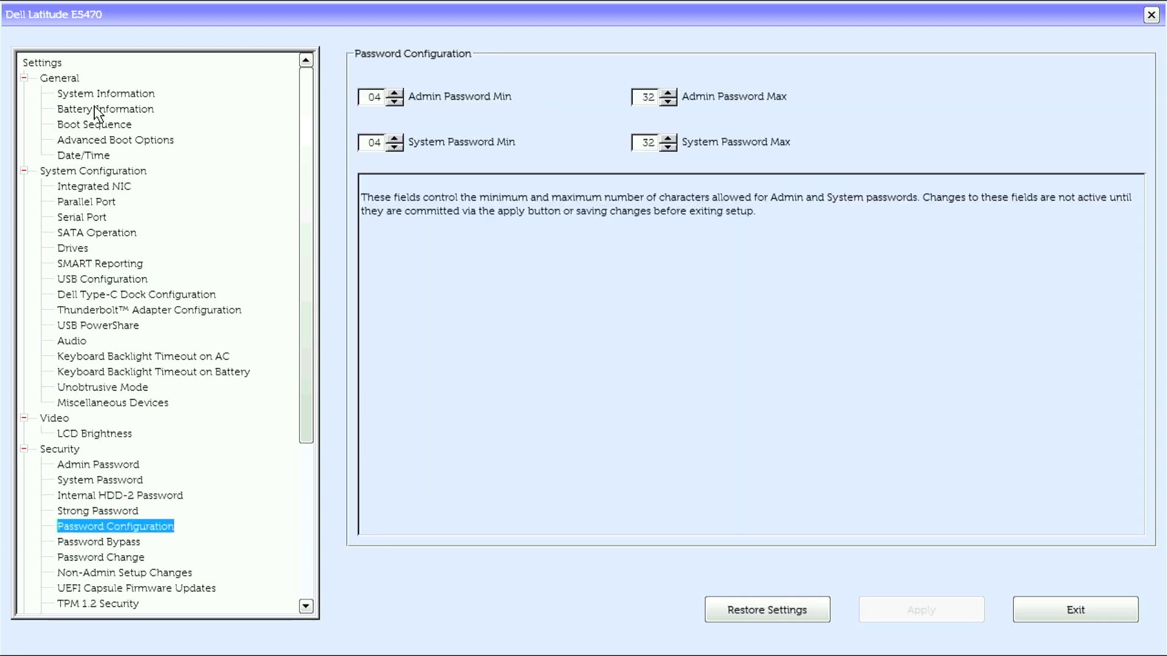
{"action": "left_click", "coordinate": [98, 541]}
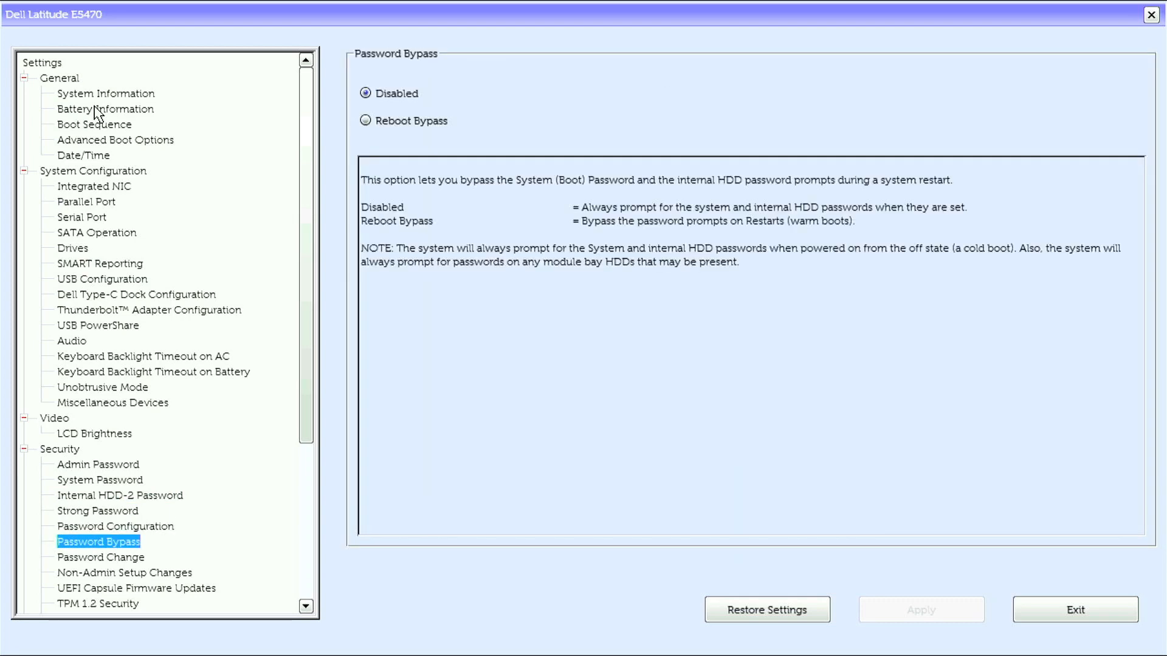
{"action": "left_click", "coordinate": [100, 557]}
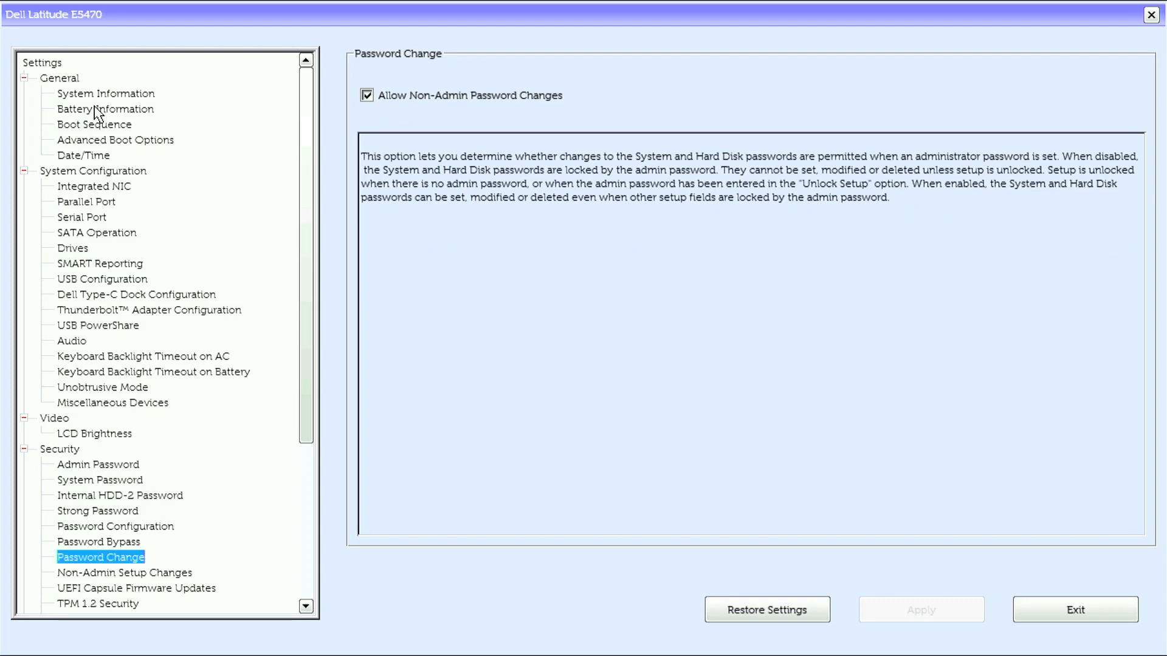
{"action": "left_click", "coordinate": [124, 573]}
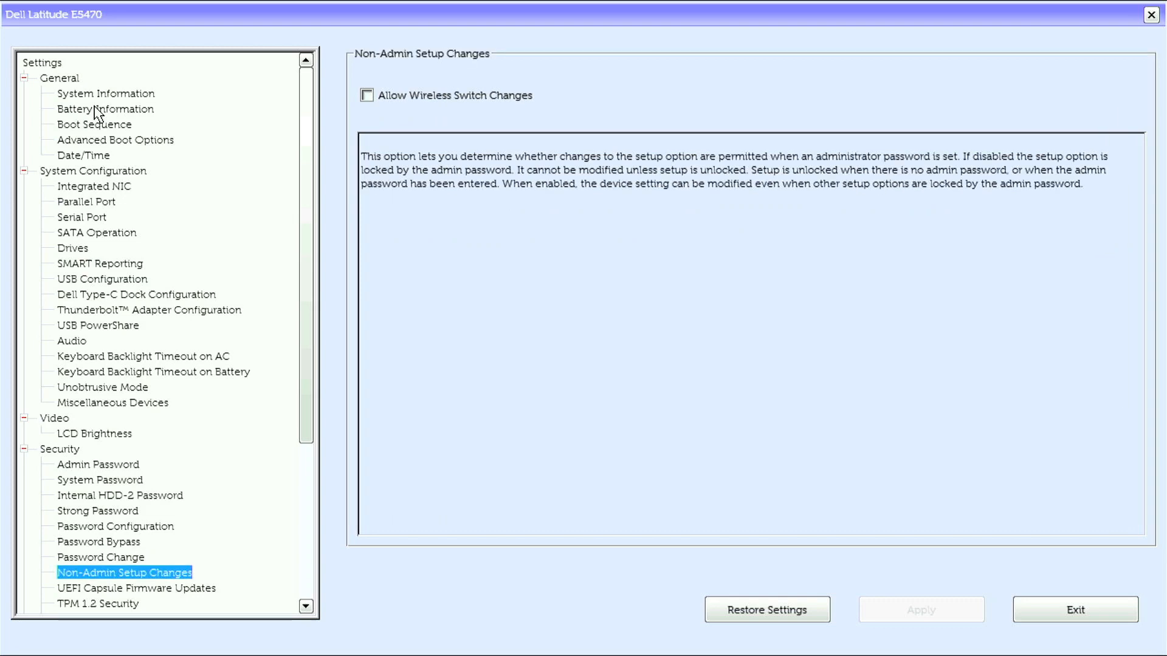
View UEFI Capsule Updates, TPM 1.2, Computrace, CPU XD Support, OROM Keyboard Access and Admin Setup Lockout
{"action": "left_click", "coordinate": [136, 587]}
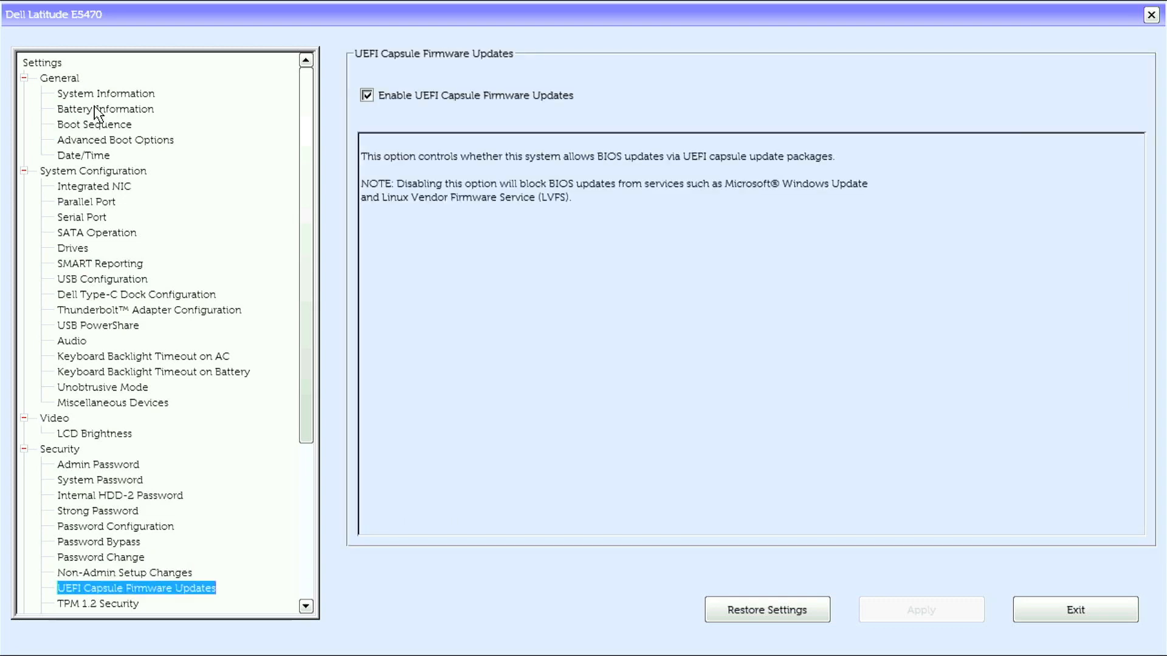
{"action": "left_click", "coordinate": [97, 603]}
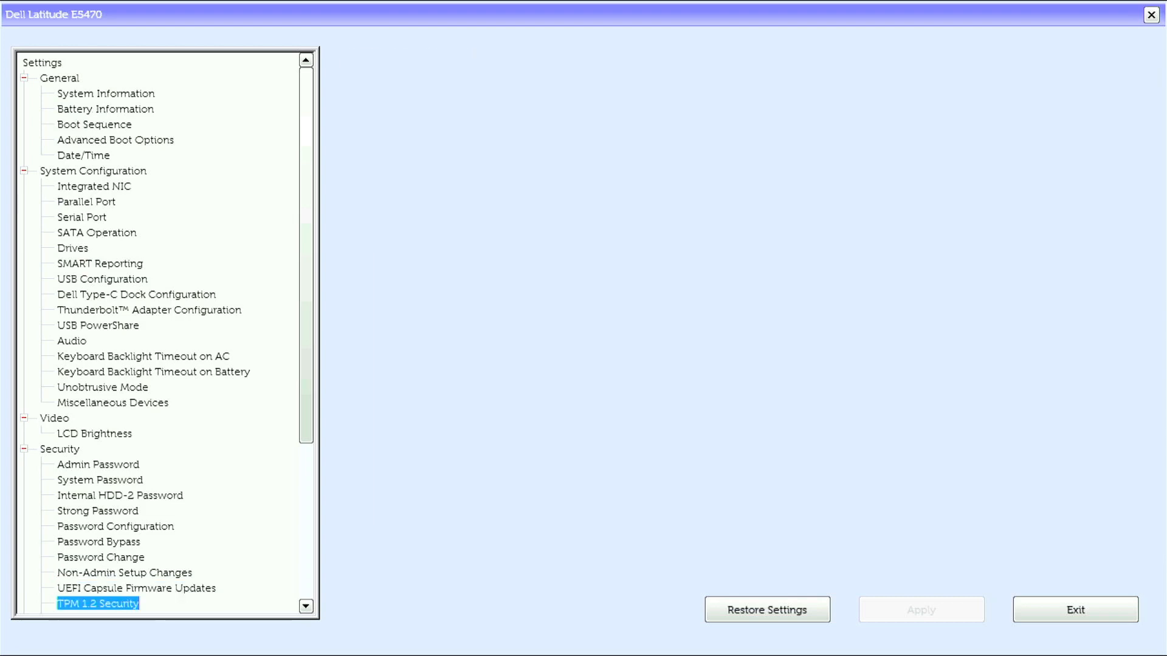
{"action": "left_click", "coordinate": [97, 603]}
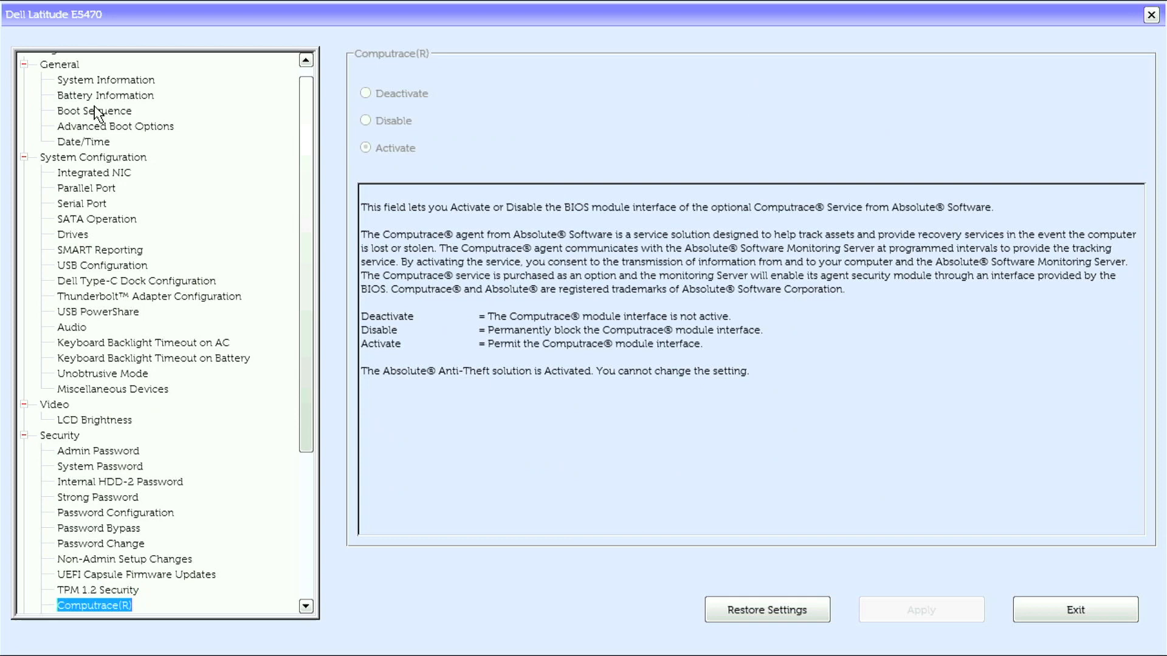
{"action": "left_click", "coordinate": [97, 605]}
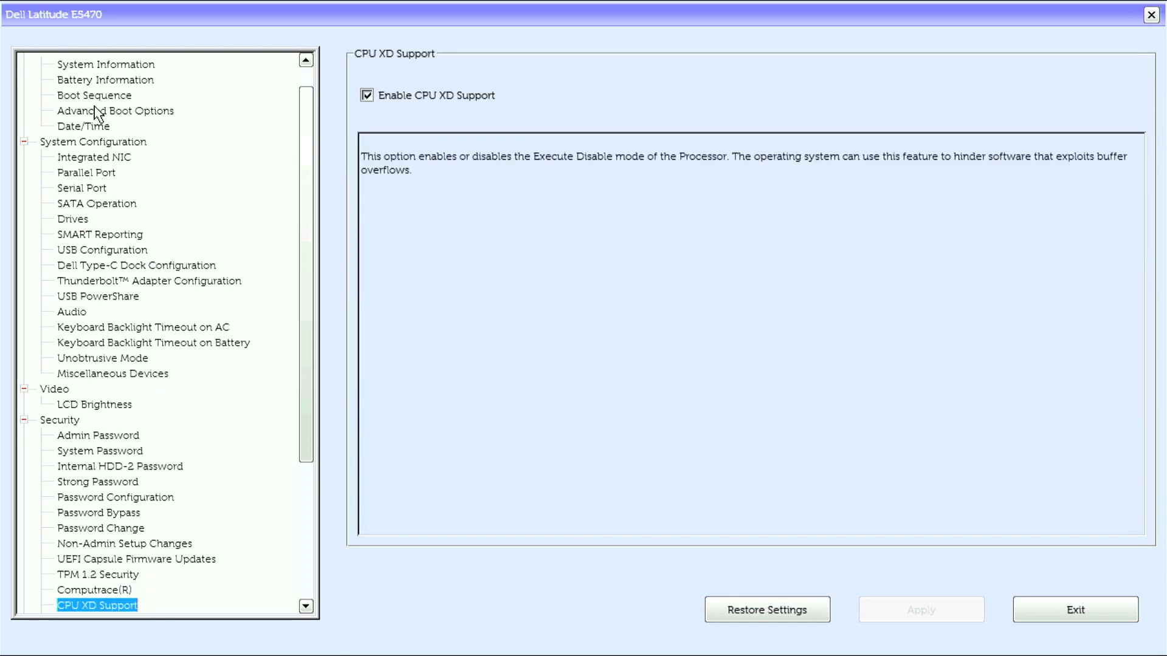
{"action": "left_click", "coordinate": [117, 605]}
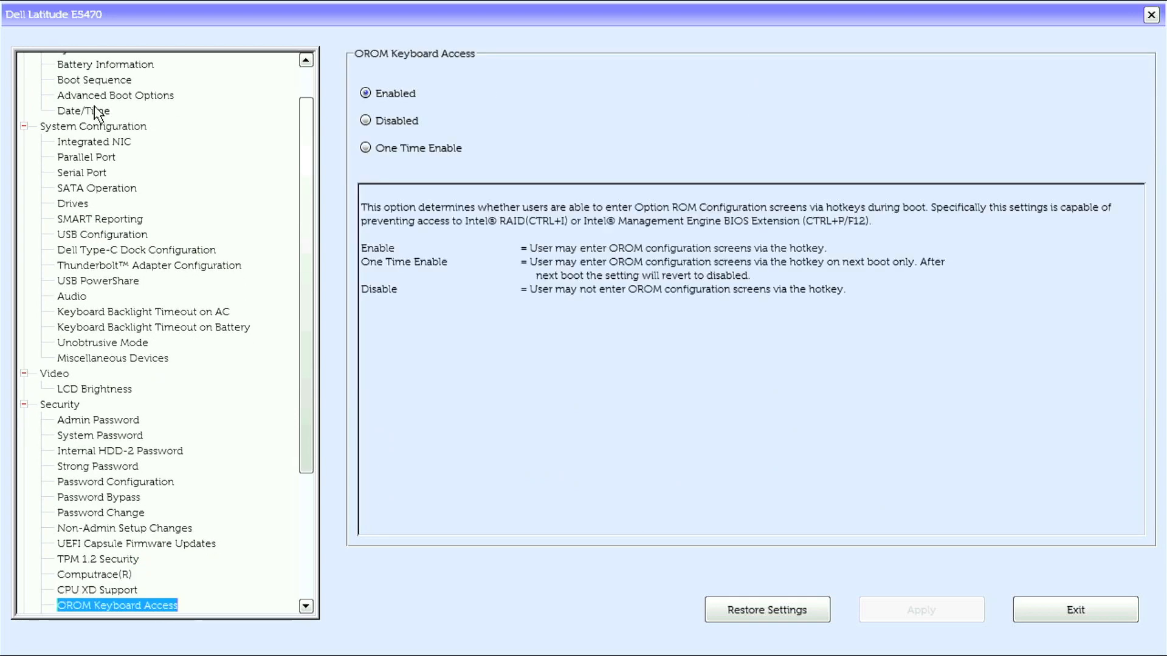
{"action": "left_click", "coordinate": [110, 605]}
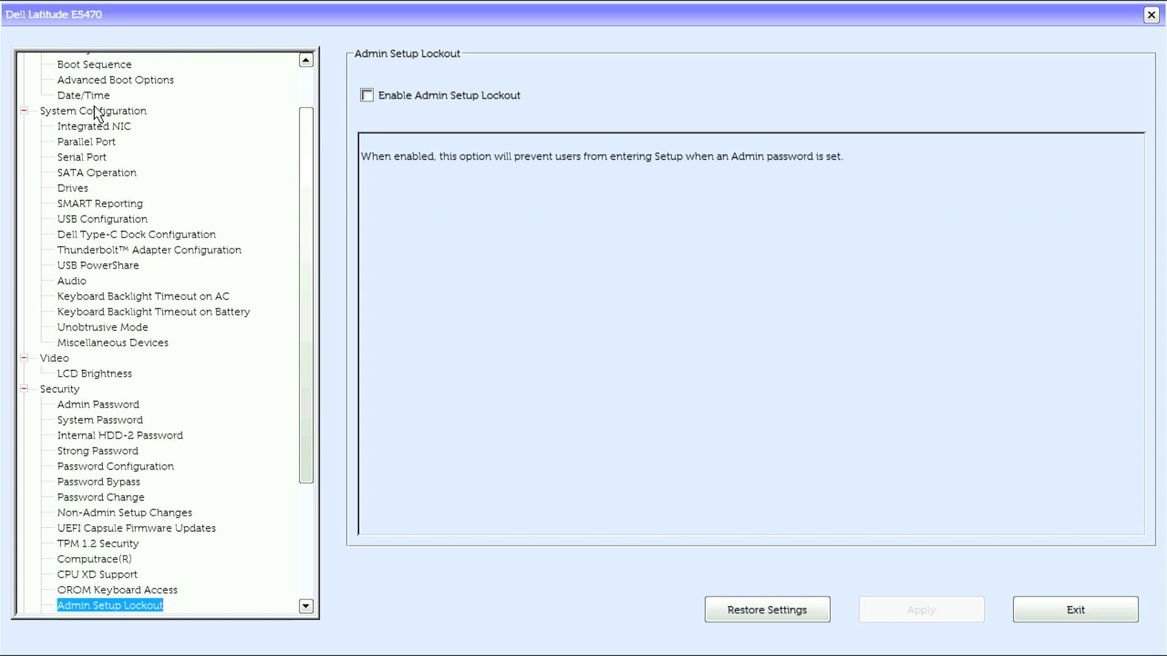
{"action": "left_click", "coordinate": [118, 605]}
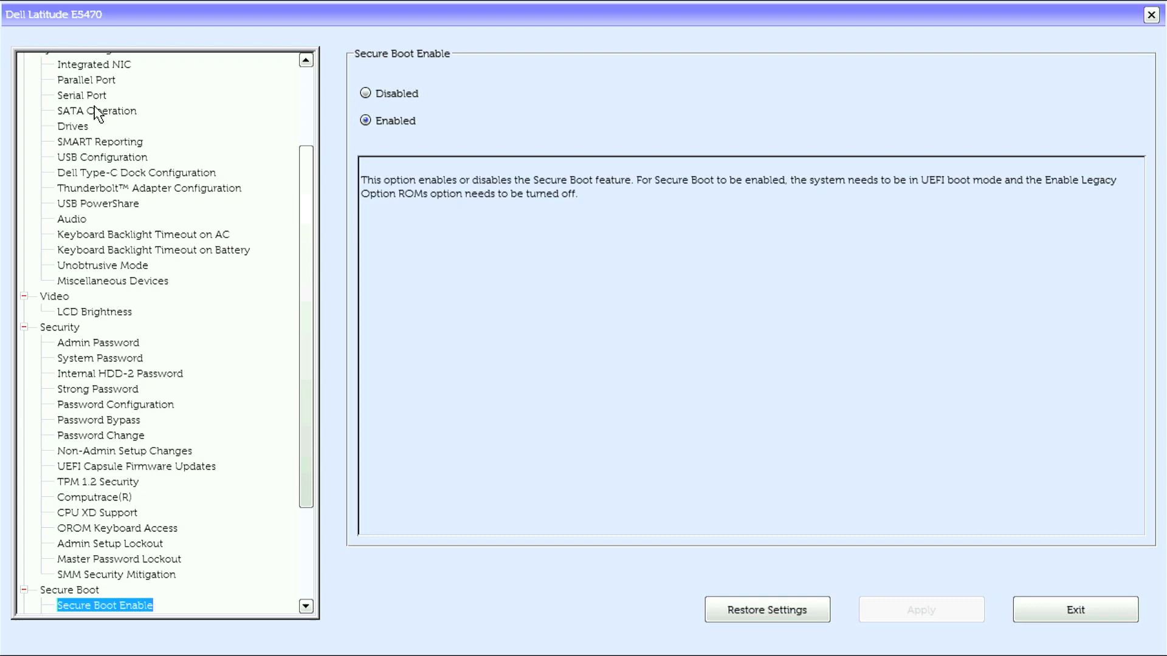
Step through the Secure Boot and Software Guard Extensions entries until Performance is reached
{"action": "left_click", "coordinate": [117, 605]}
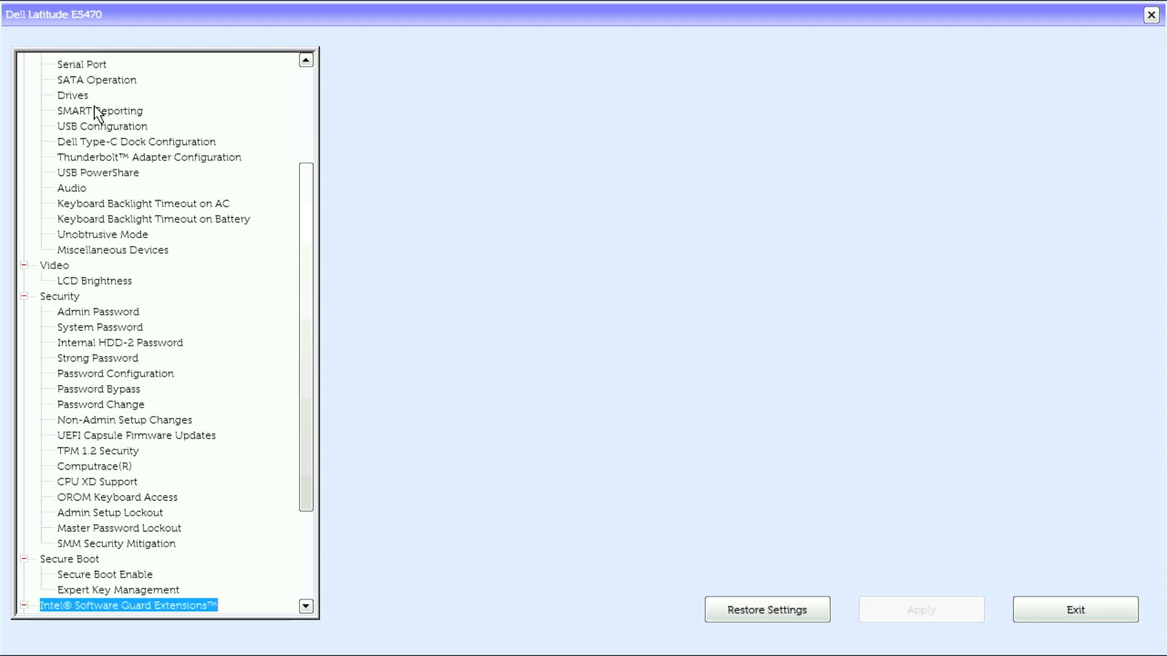
{"action": "left_click", "coordinate": [127, 605]}
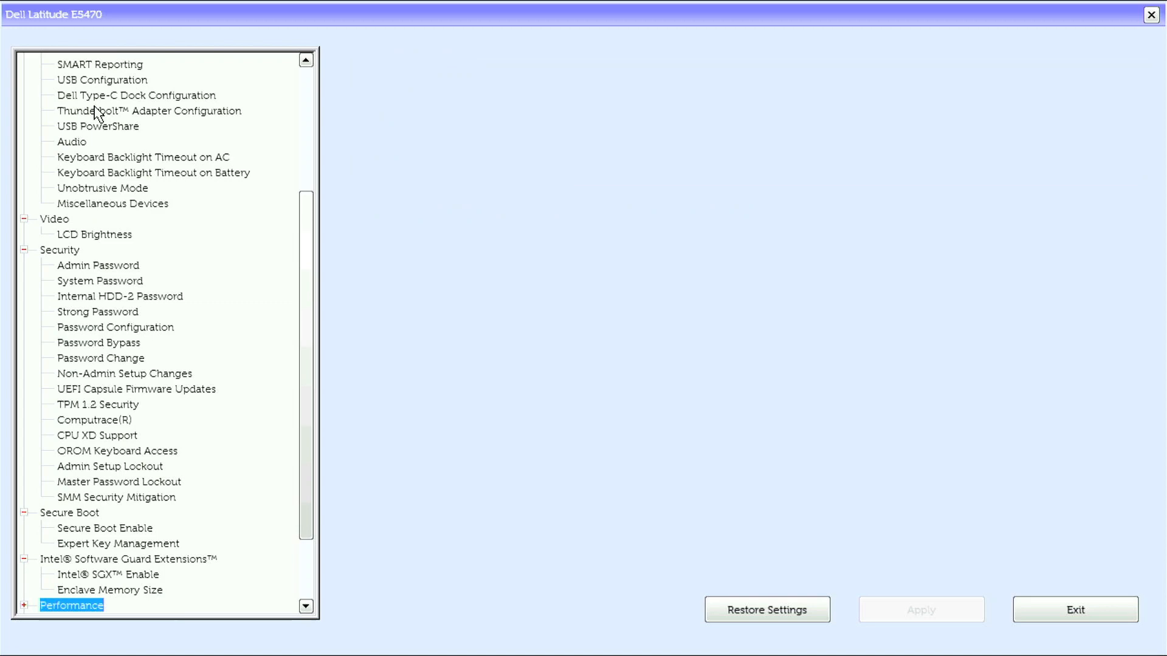
Step through the Performance entries, including C-States Control, to Power Management's AC Behavior
{"action": "scroll", "scroll_direction": "down", "scroll_amount": 3}
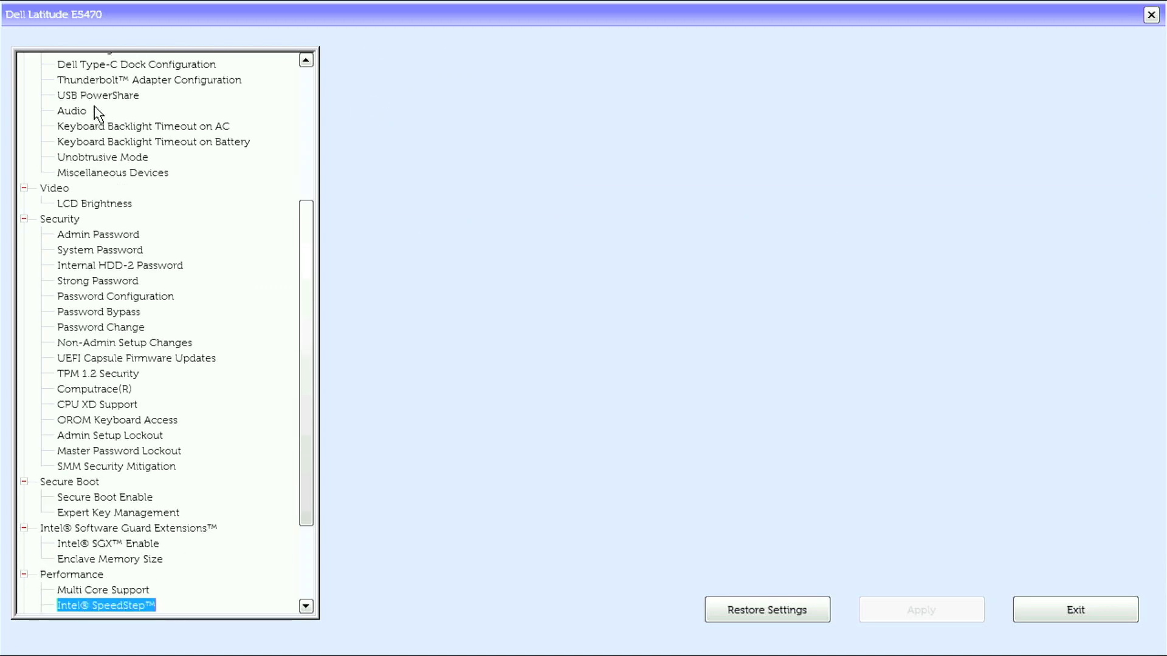
{"action": "left_click", "coordinate": [96, 605]}
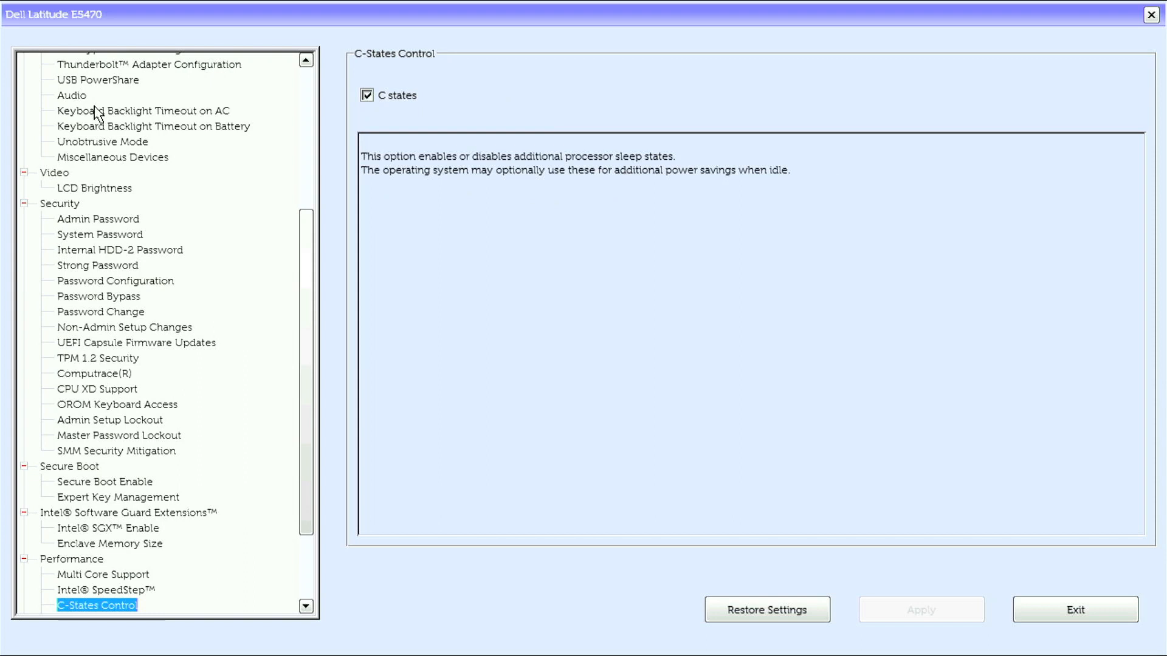
{"action": "left_click", "coordinate": [108, 605]}
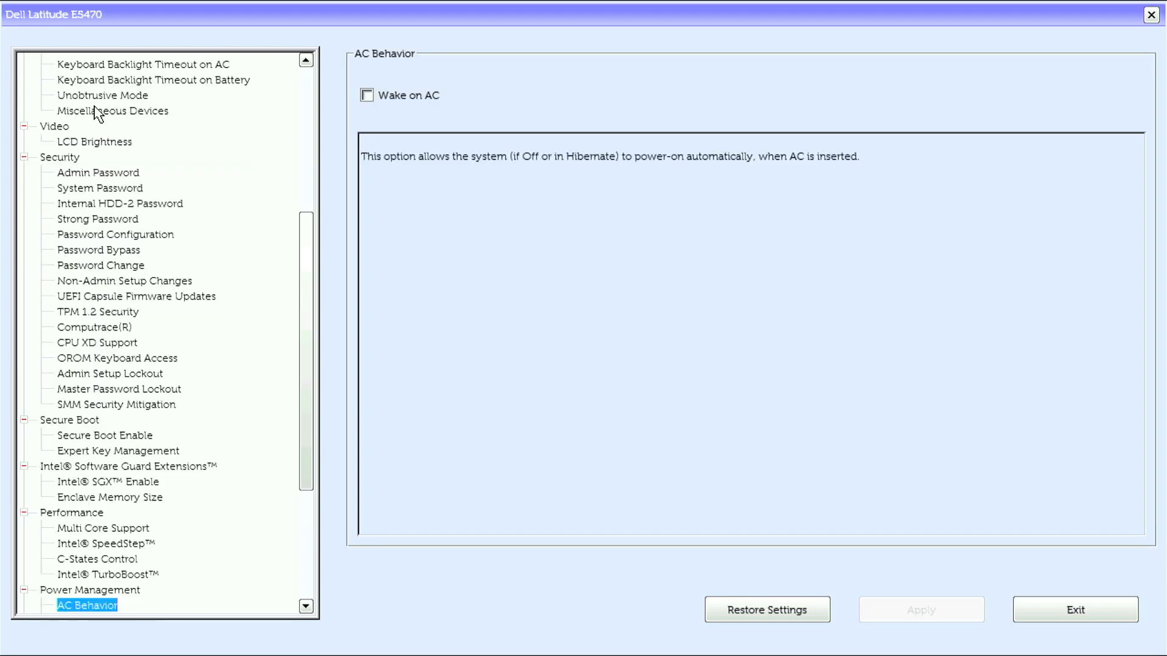
Review Power Management pages, including Wireless Radio Control and Advanced Battery Charge Configuration
{"action": "left_click", "coordinate": [92, 606]}
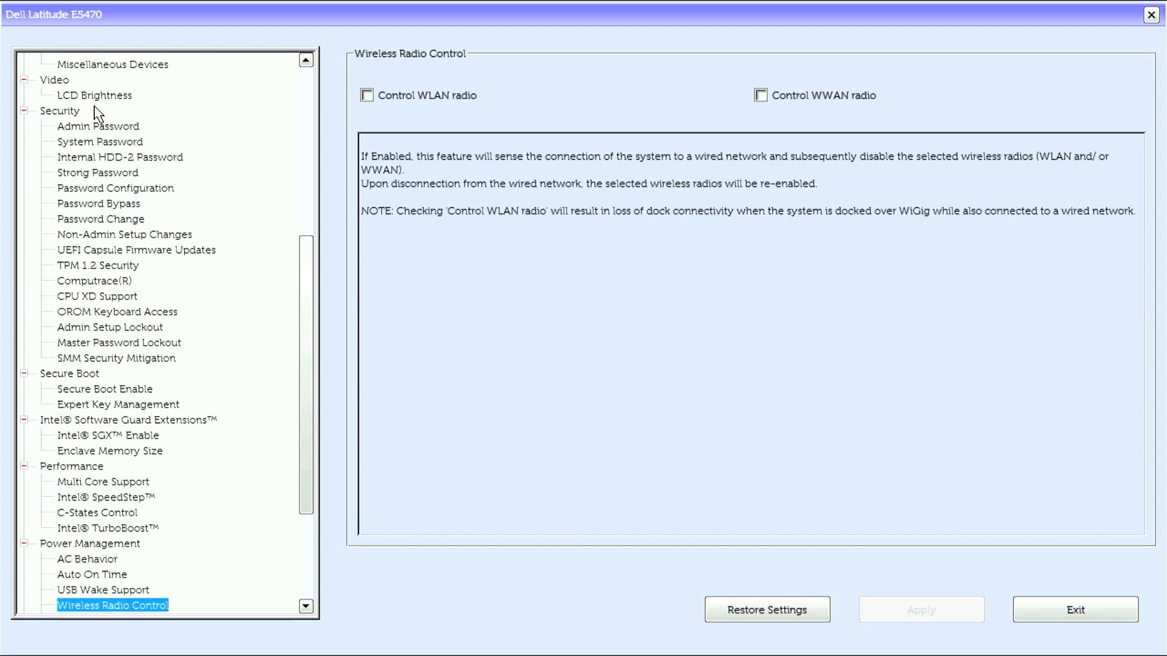
{"action": "left_click", "coordinate": [112, 604]}
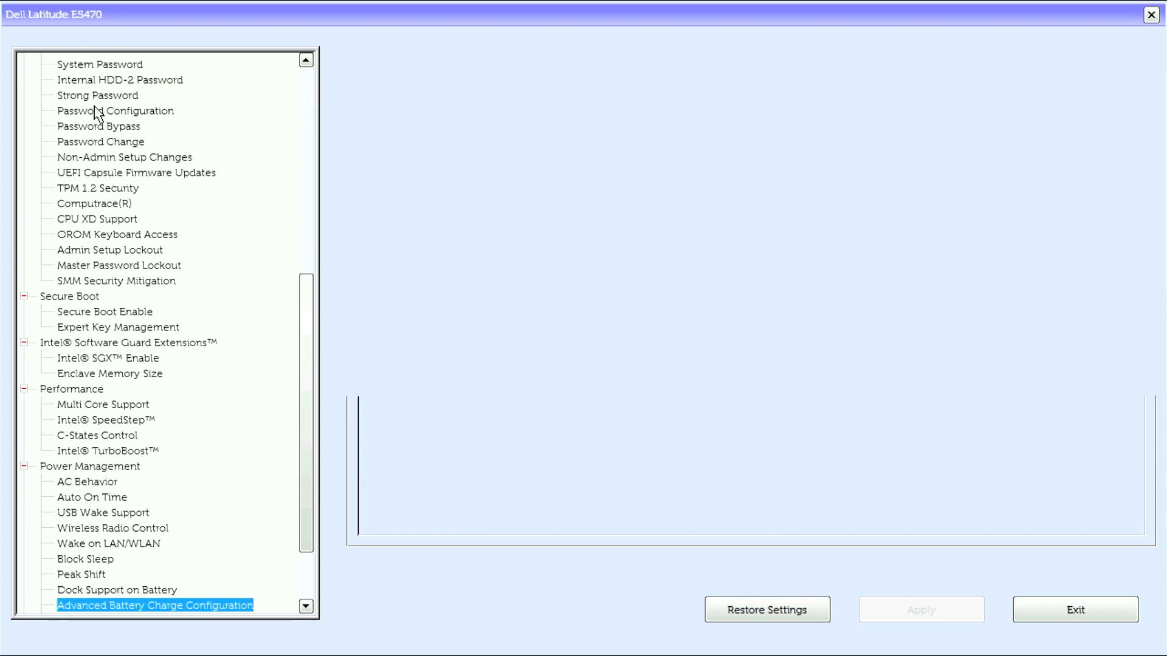
{"action": "left_click", "coordinate": [154, 606]}
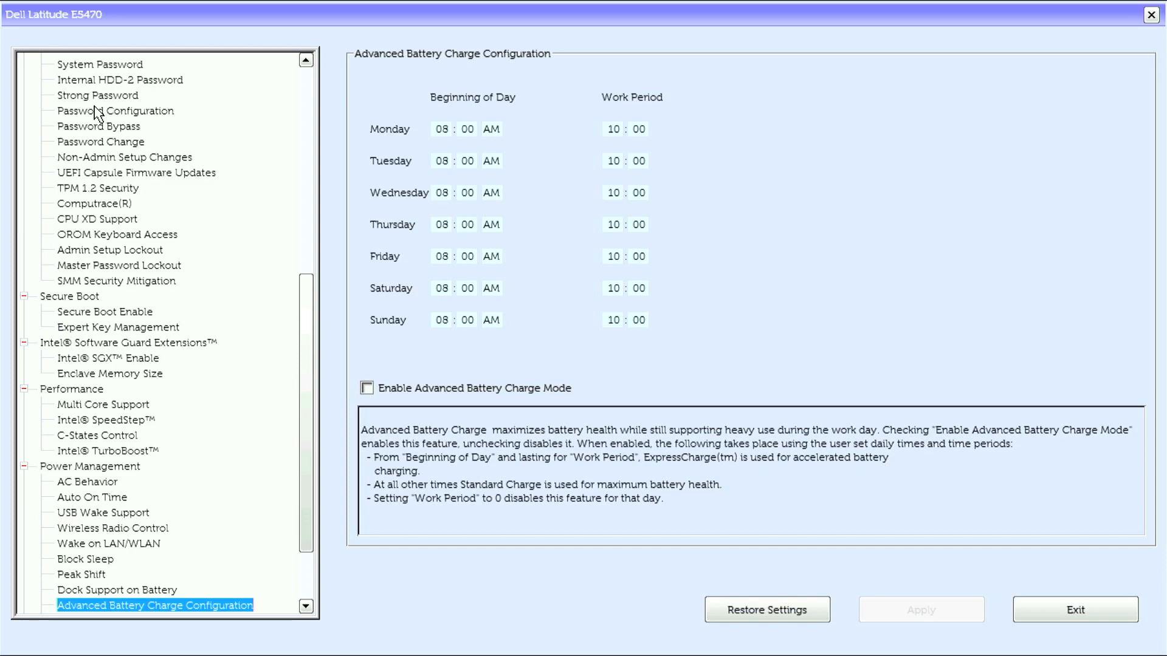
{"action": "left_click", "coordinate": [149, 605]}
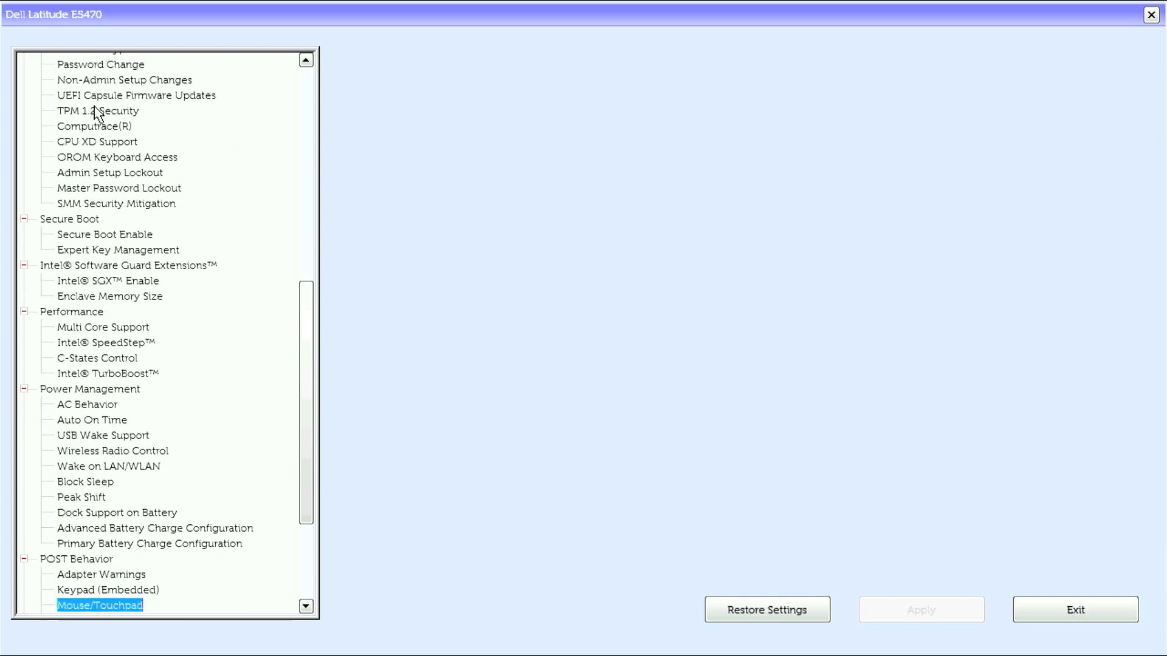
View the Fn Lock Options, MEBx Hotkey, Fastboot and Extend BIOS POST Time pages
{"action": "left_click", "coordinate": [99, 605]}
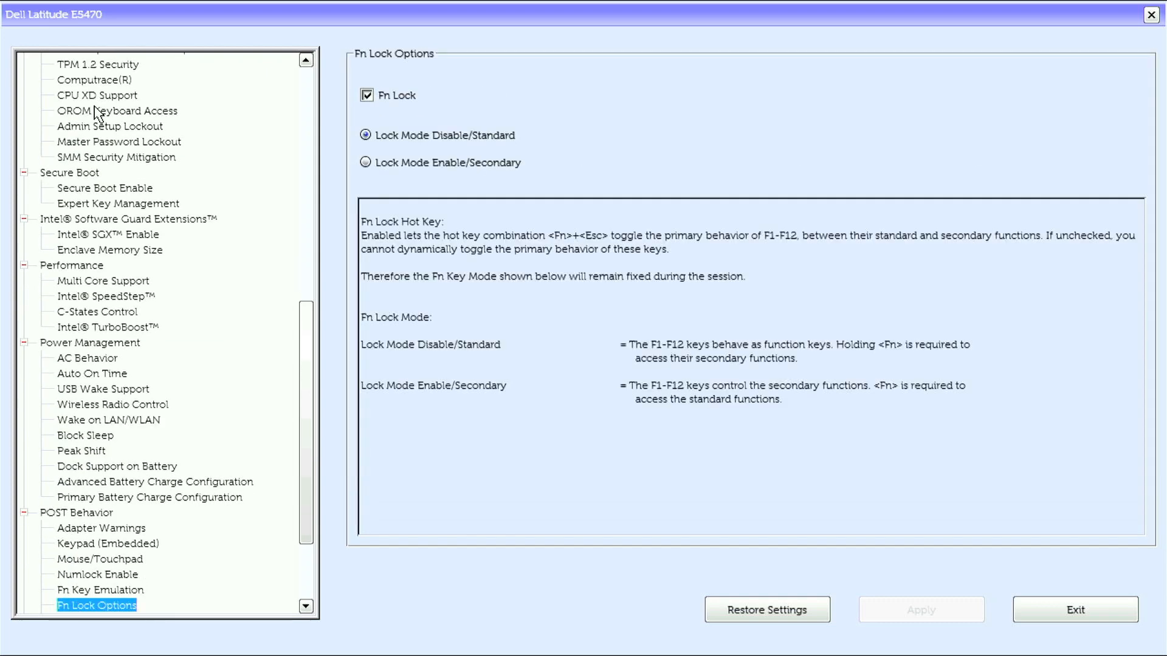
{"action": "left_click", "coordinate": [91, 605]}
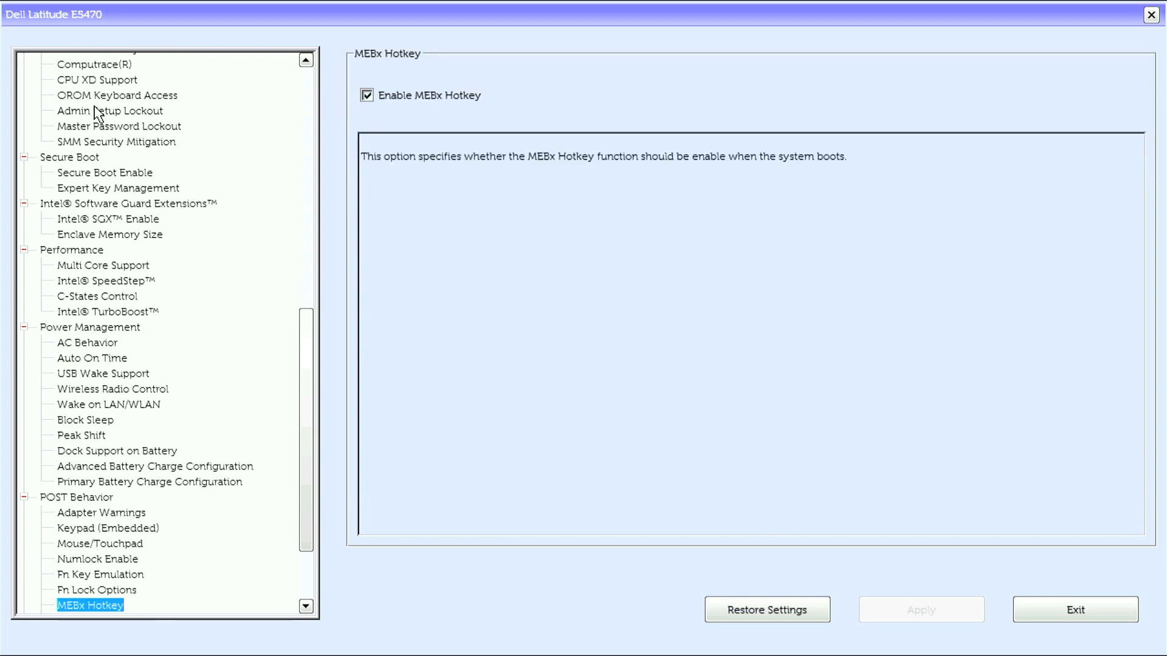
{"action": "left_click", "coordinate": [79, 605]}
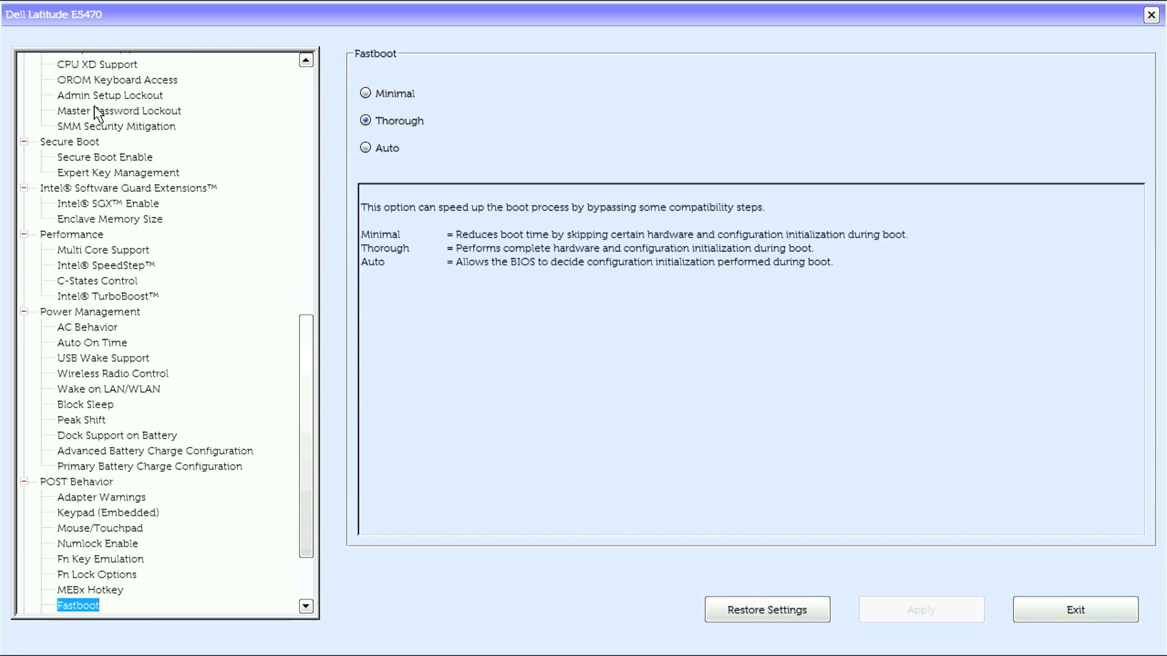
{"action": "left_click", "coordinate": [116, 605]}
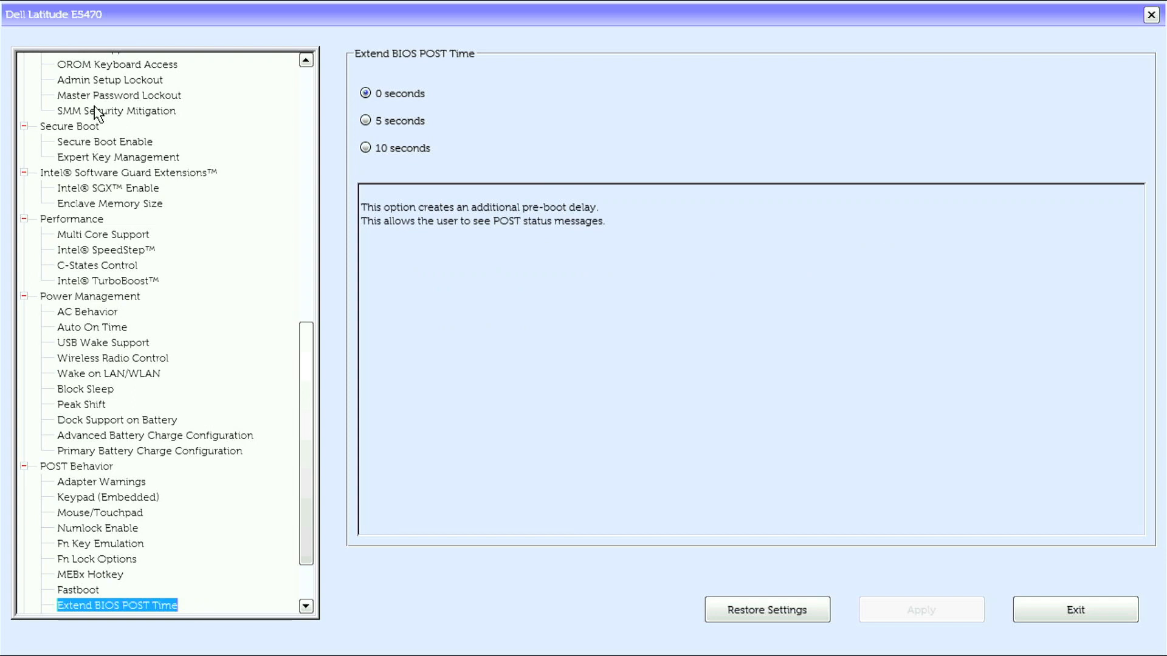
{"action": "left_click", "coordinate": [124, 605]}
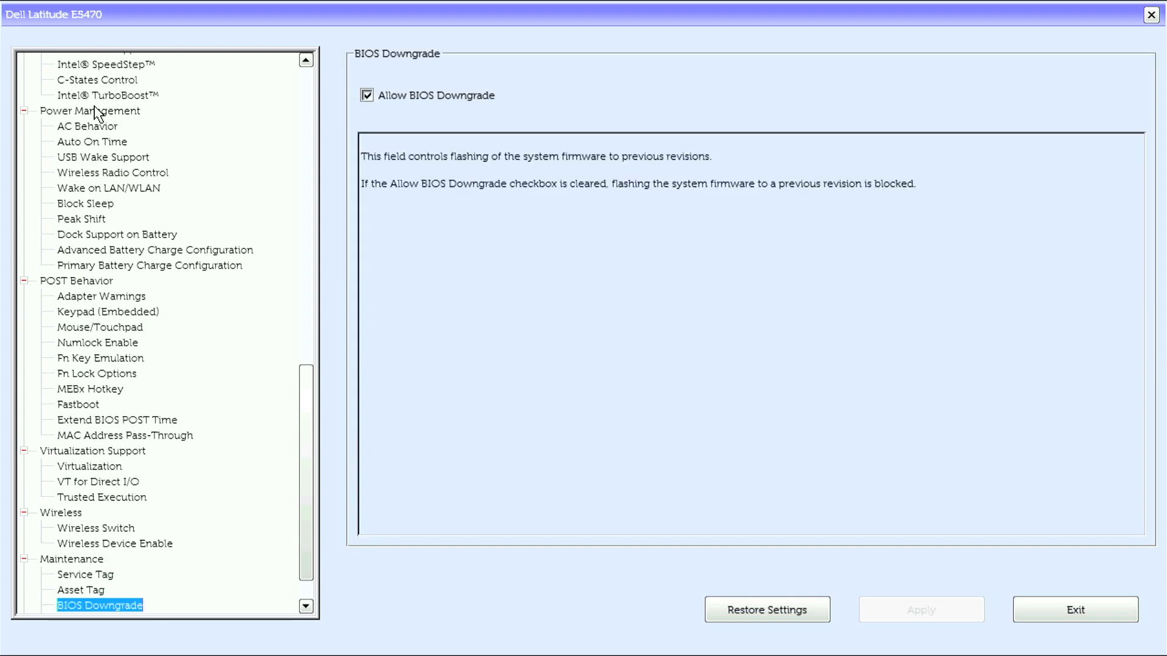
Advance through Virtualization, Wireless and Maintenance to the System Logs BIOS Events page
{"action": "left_click", "coordinate": [95, 605]}
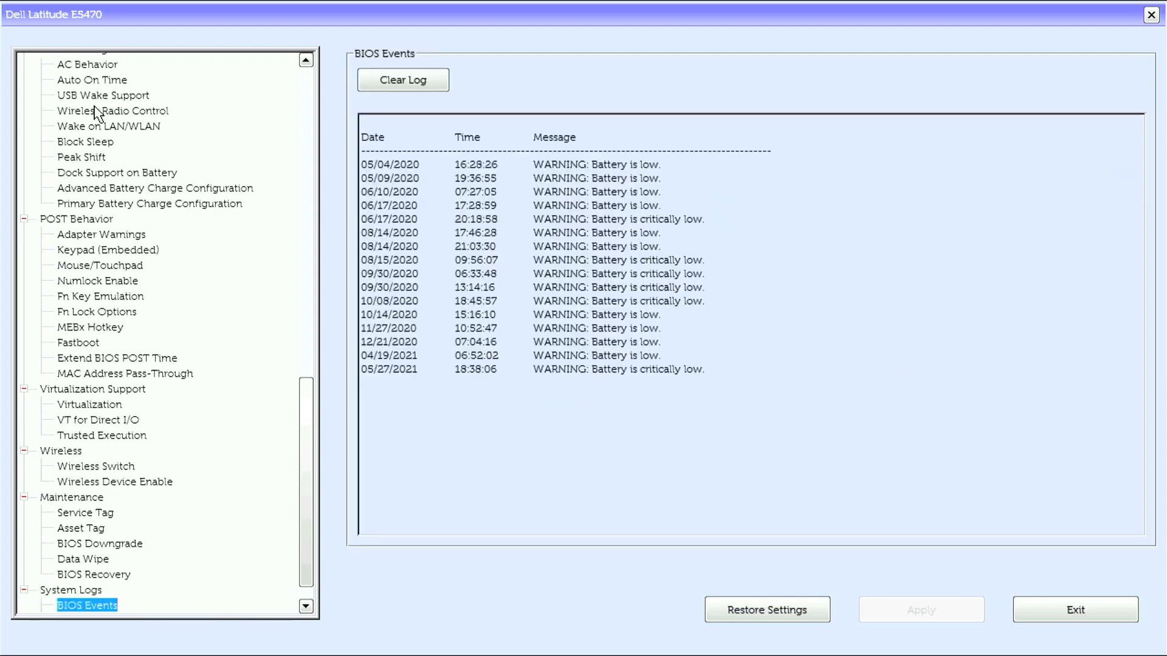
Move past Thermal Events to the Power Events log with its power-on/off records
{"action": "left_click", "coordinate": [96, 605]}
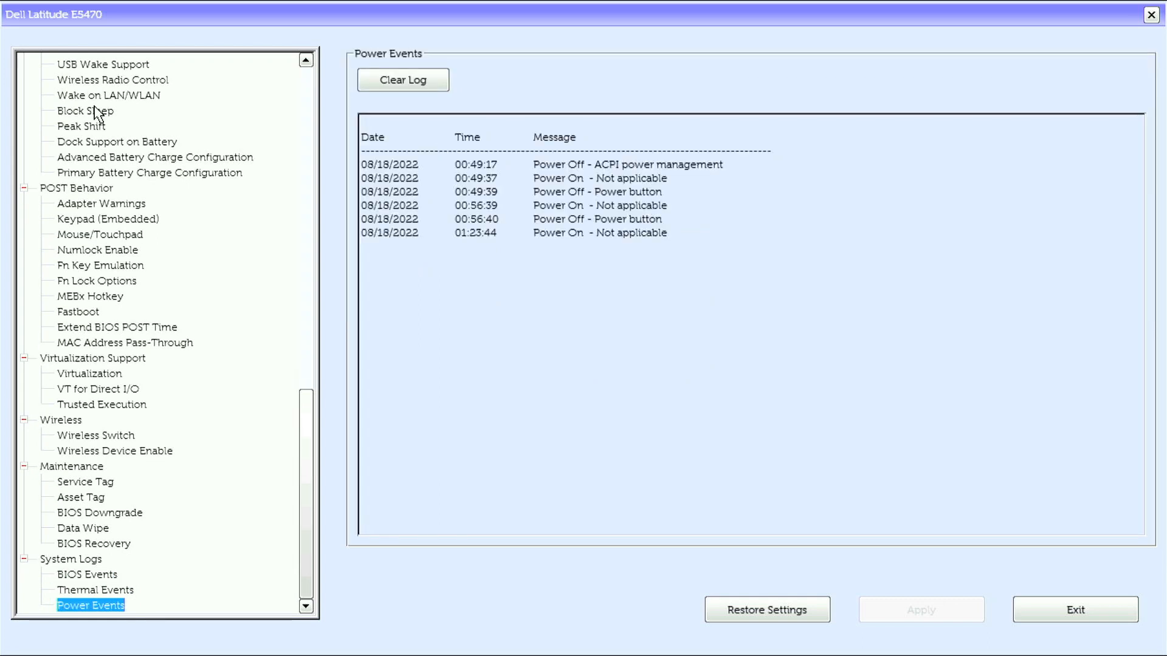
{"action": "mouse_move", "coordinate": [149, 61]}
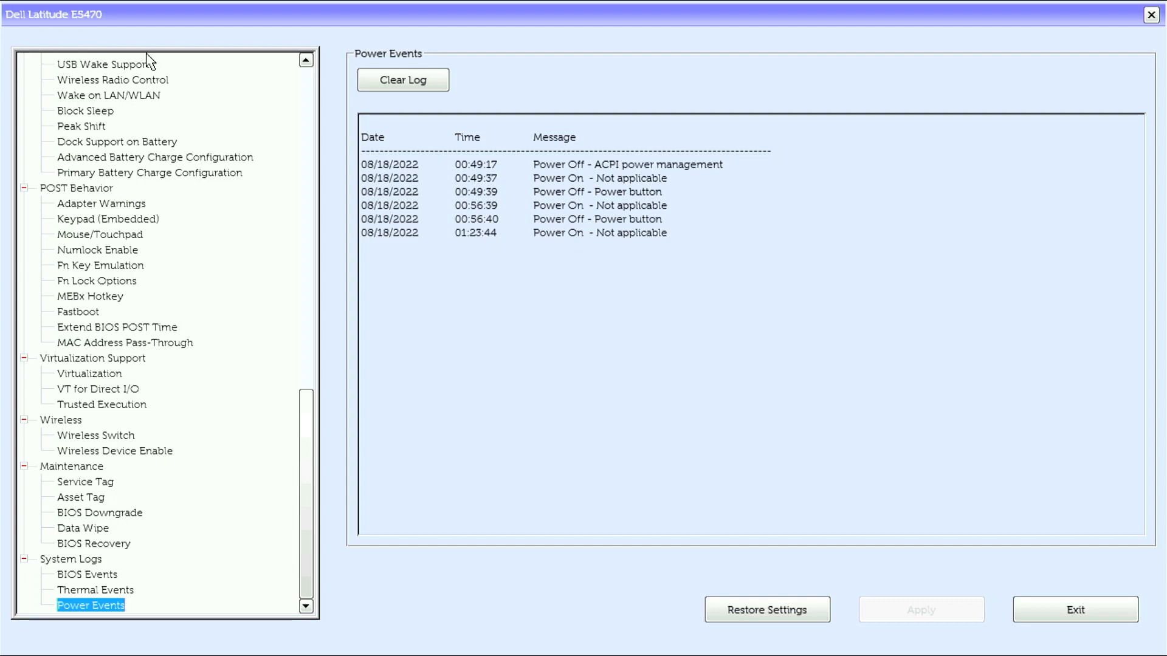
{"action": "mouse_move", "coordinate": [314, 93]}
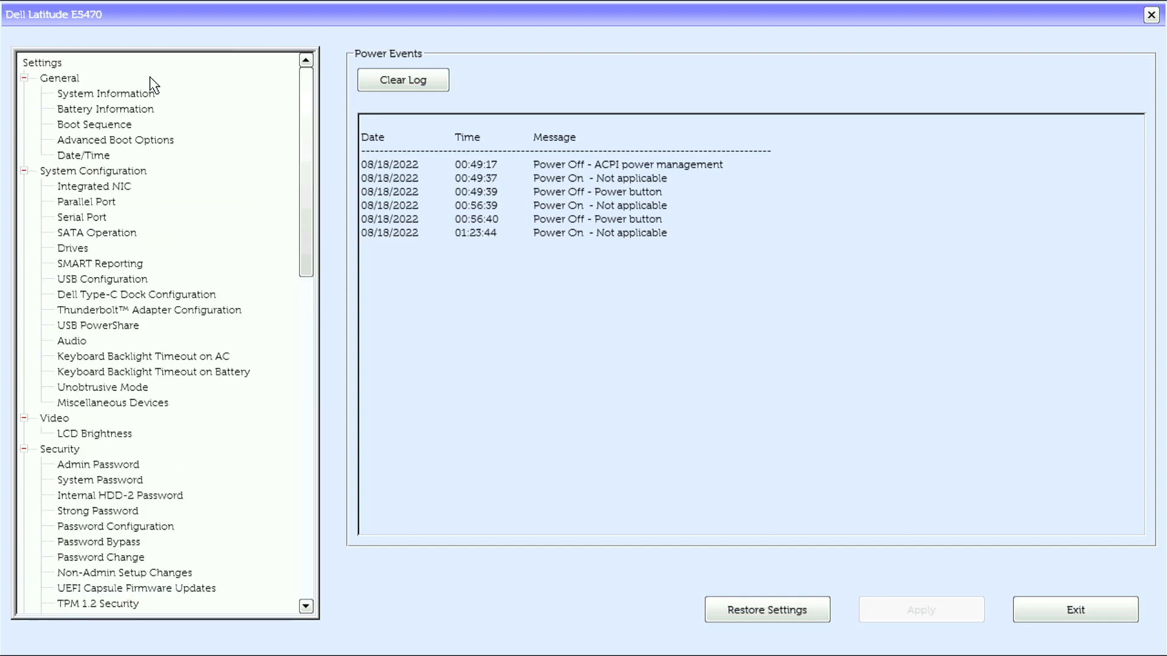
Return to the System Information page under General, showing BIOS version 1.26.3 with memory and processor details
{"action": "left_click", "coordinate": [106, 92]}
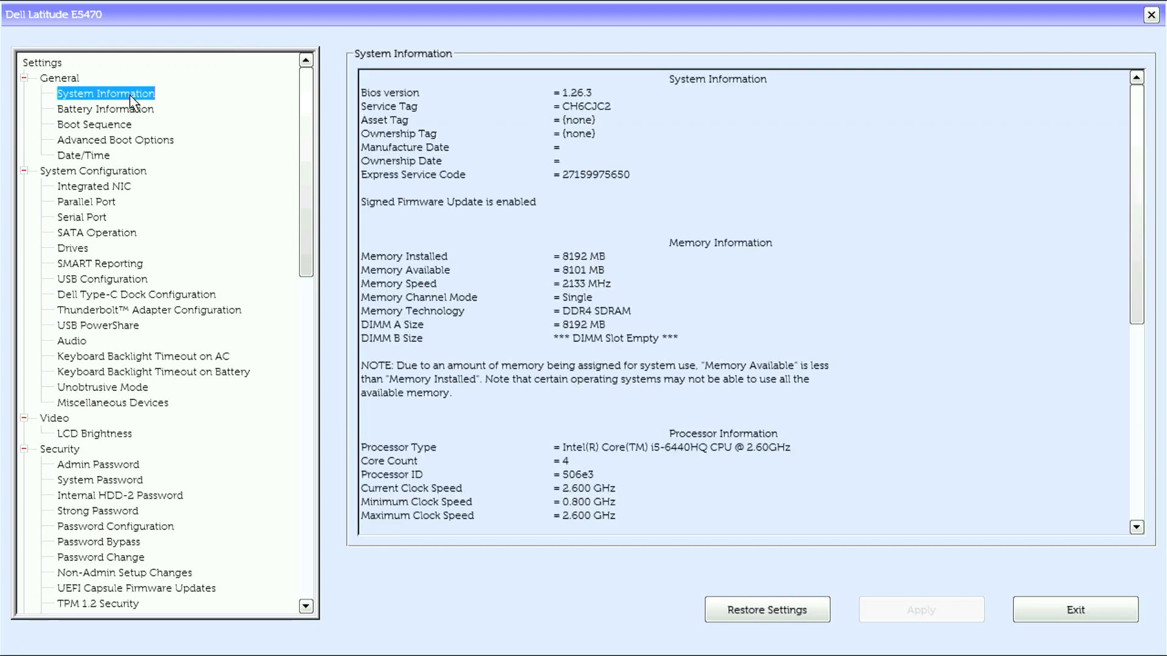
{"action": "mouse_move", "coordinate": [474, 186]}
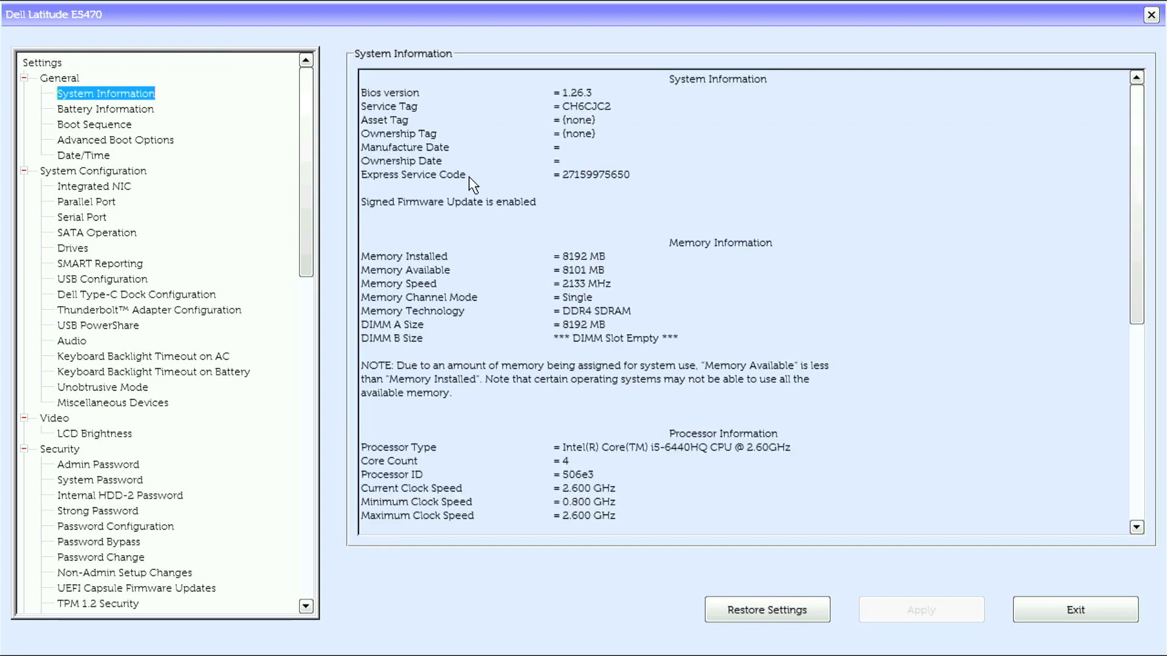